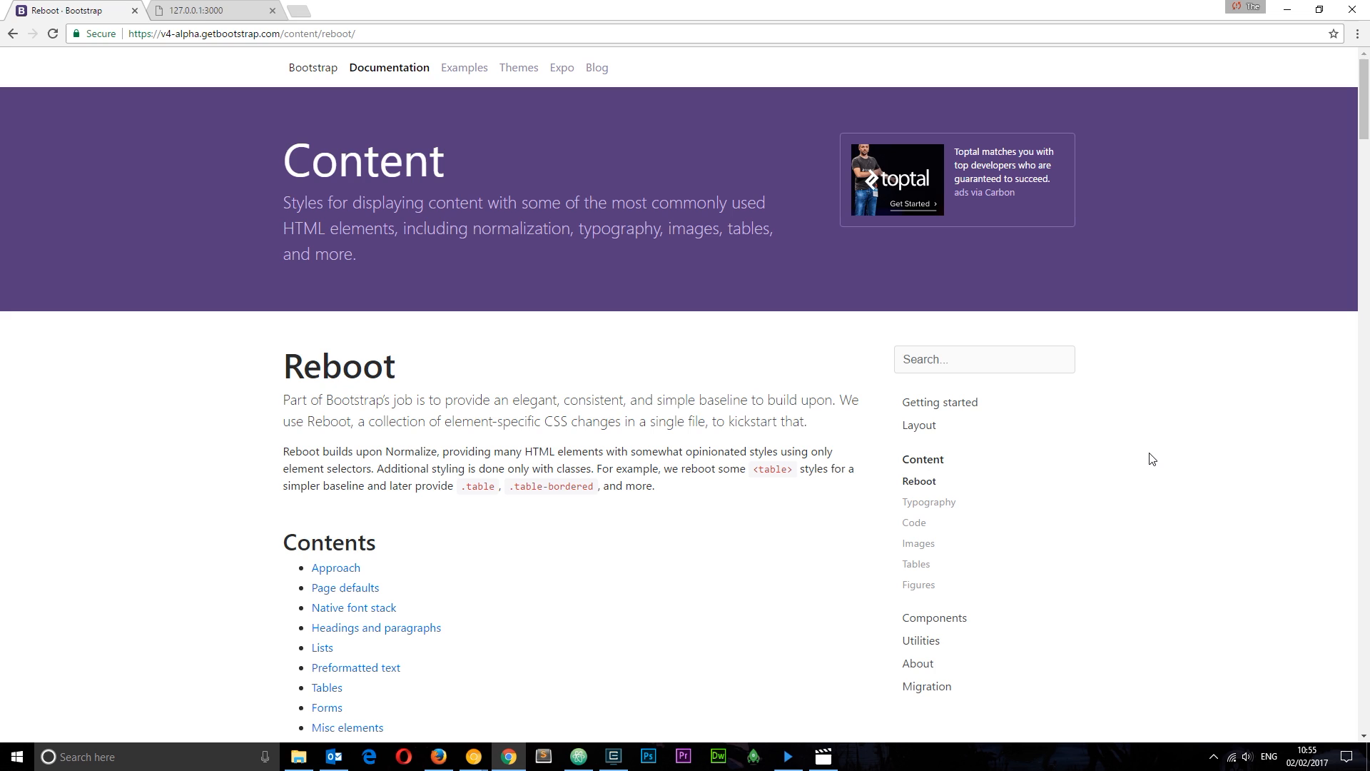
{"action": "mouse_move", "coordinate": [1046, 472]}
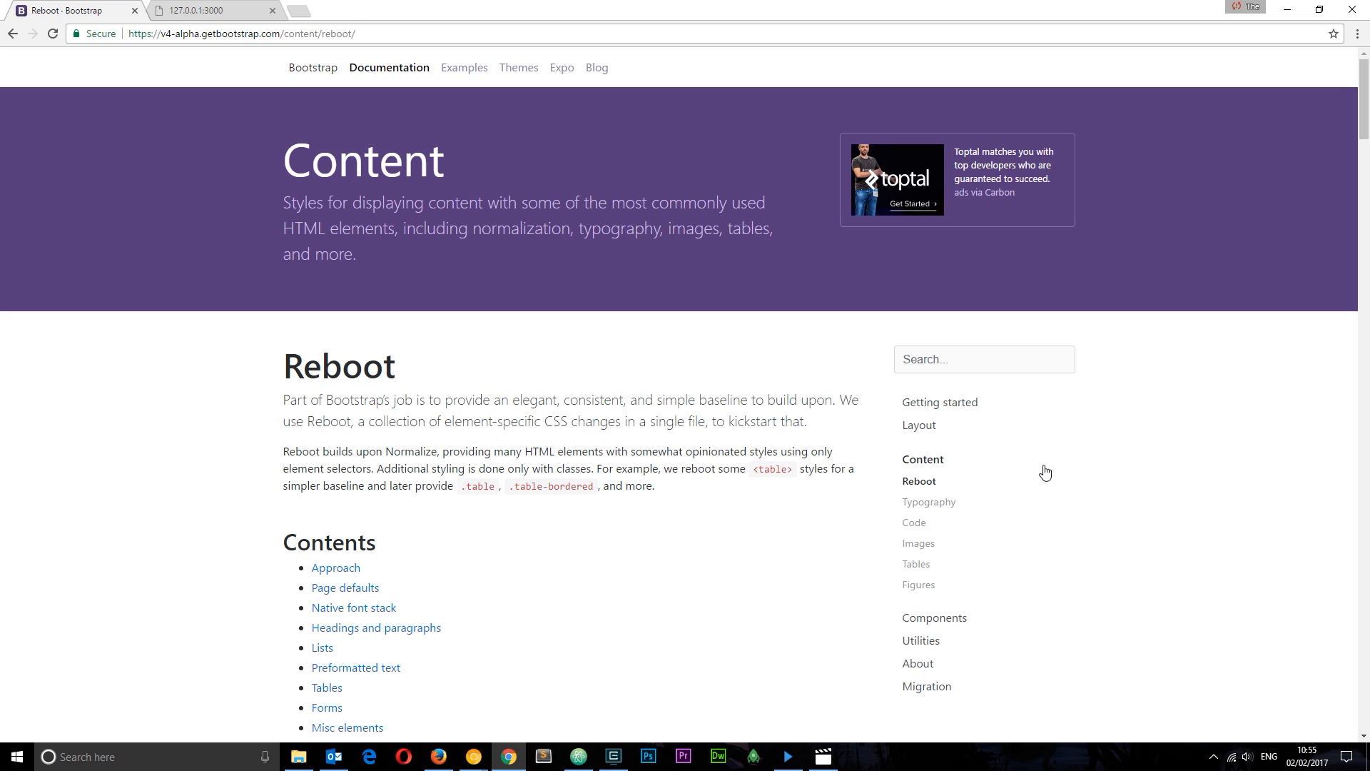
{"action": "mouse_move", "coordinate": [925, 494]}
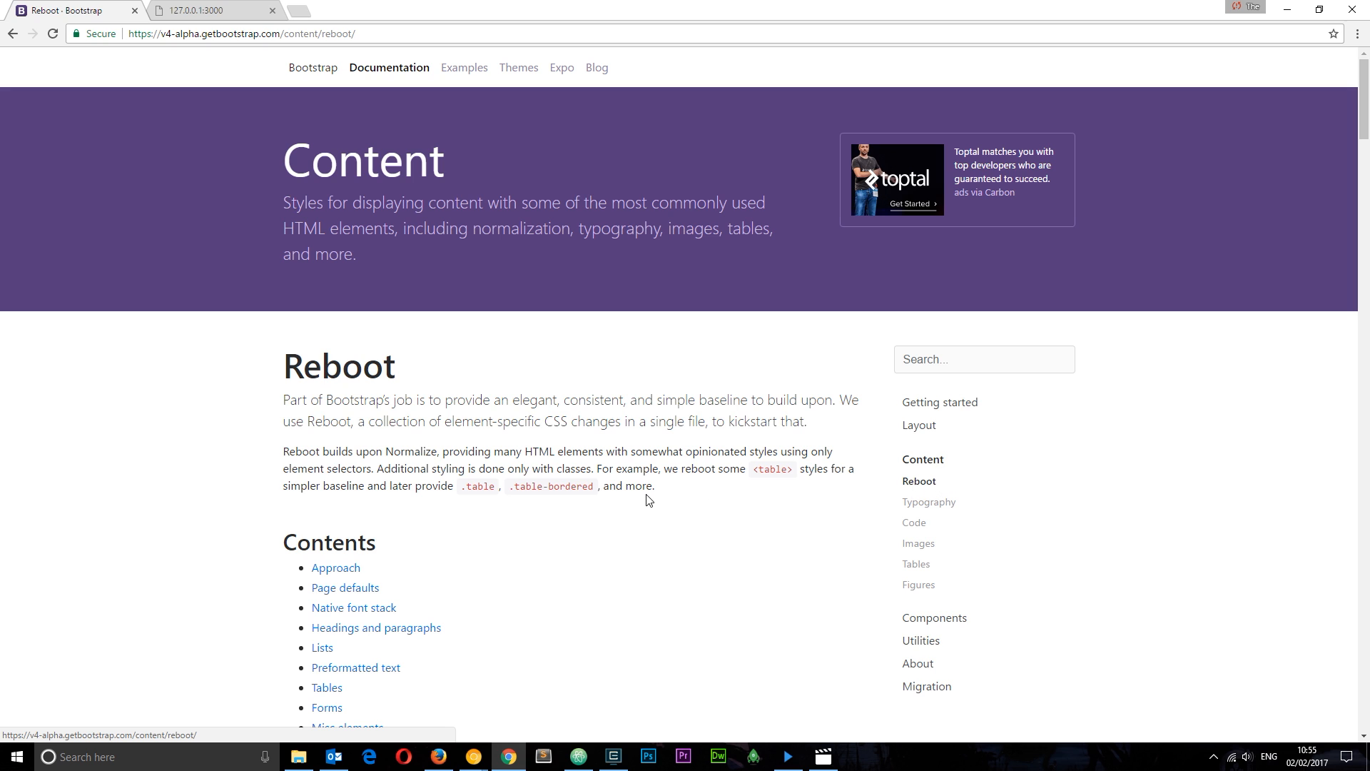
Step: Scroll the Reboot page past Page defaults and Native font stack to the Headings and Lists examples
{"action": "scroll", "scroll_direction": "down", "scroll_amount": 3}
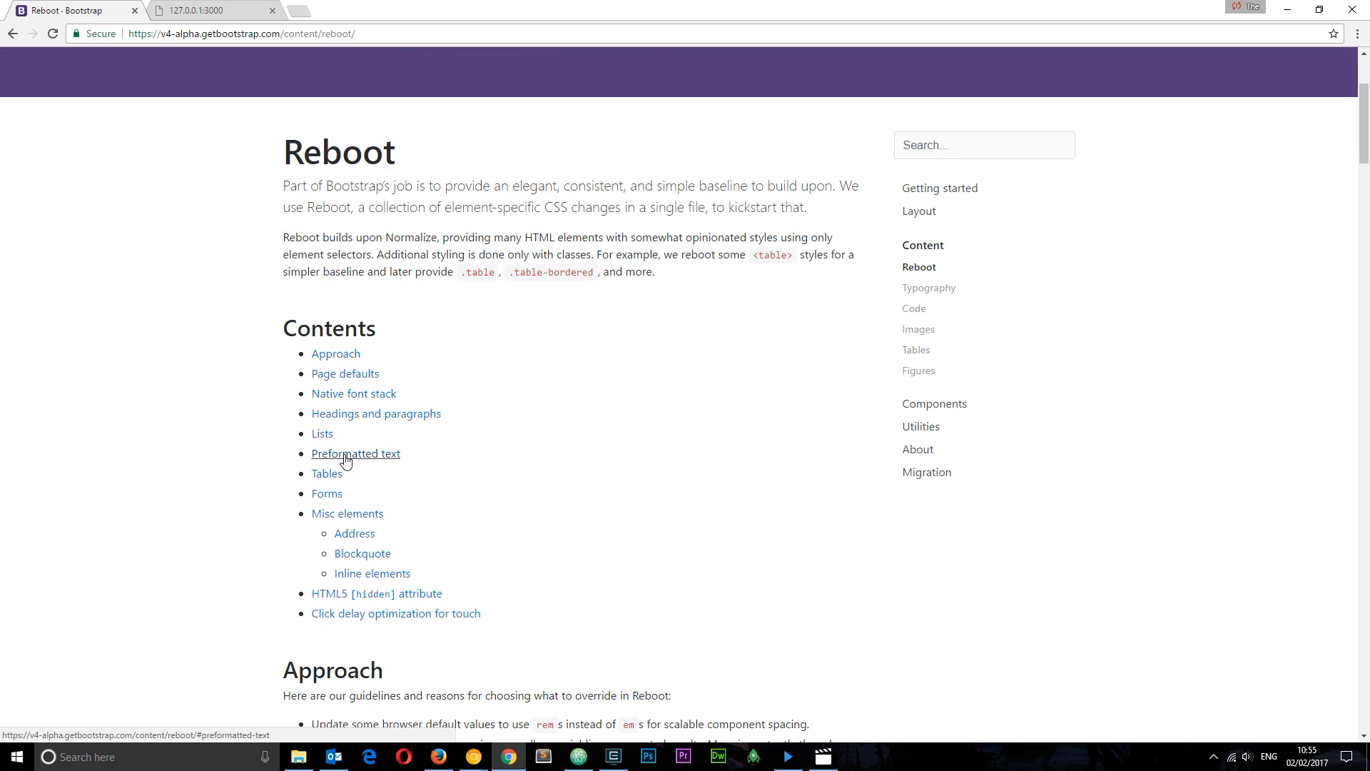
{"action": "scroll", "scroll_direction": "down", "scroll_amount": 3}
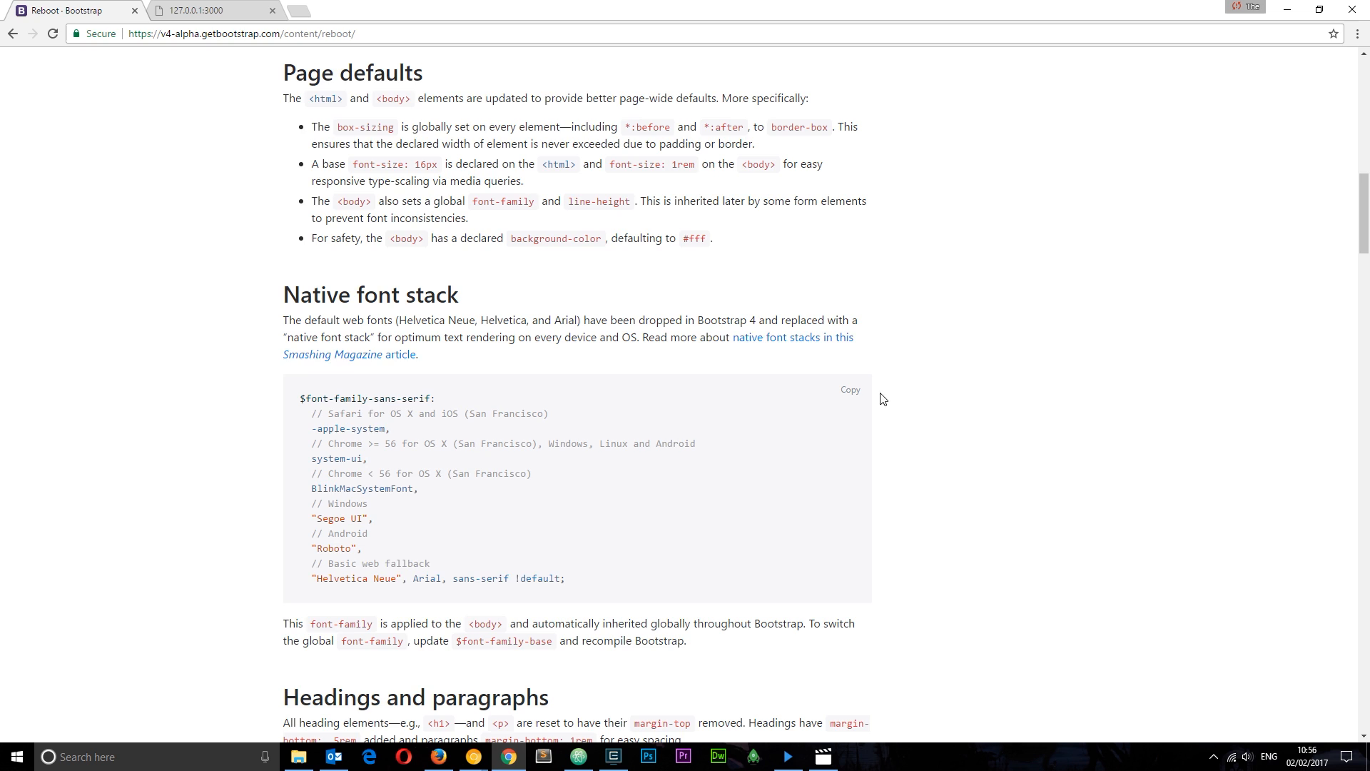
{"action": "scroll", "scroll_direction": "down", "scroll_amount": 3}
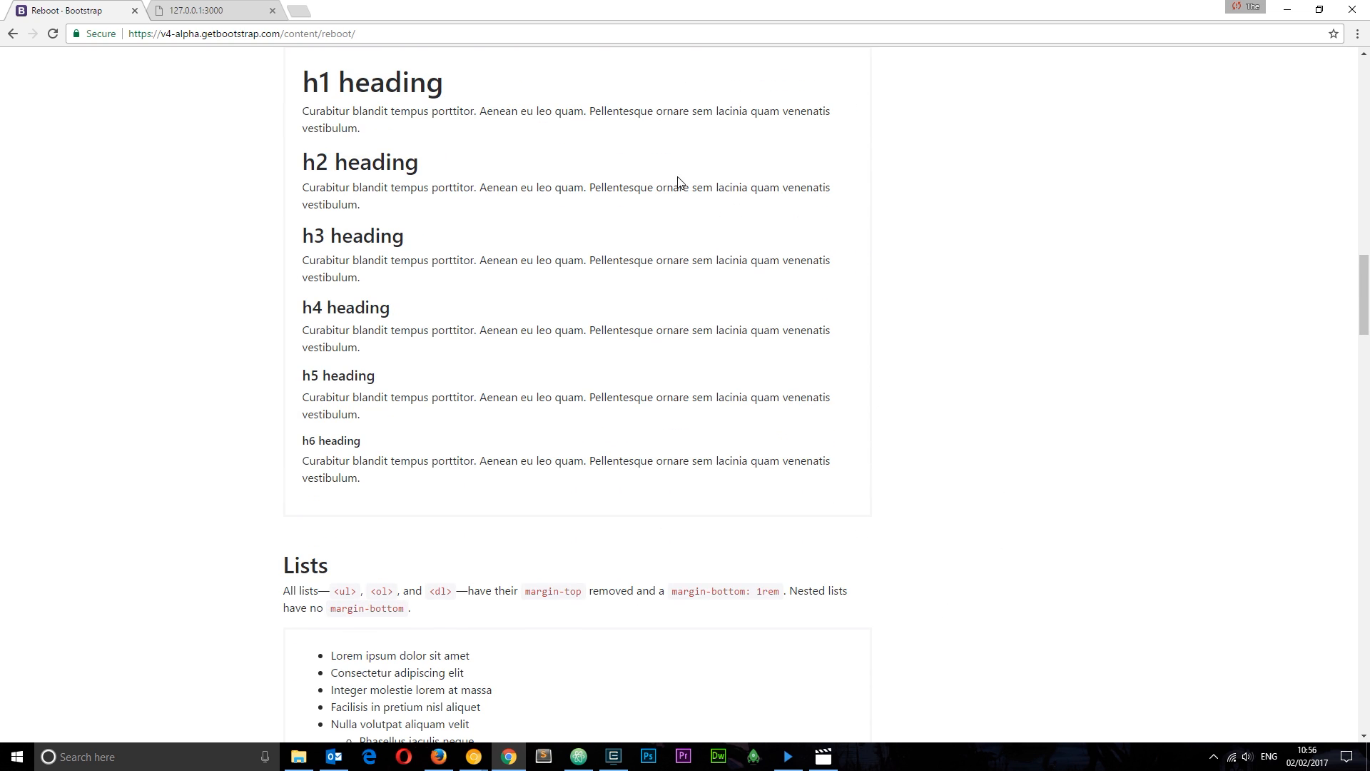
{"action": "scroll", "scroll_direction": "down", "scroll_amount": 3}
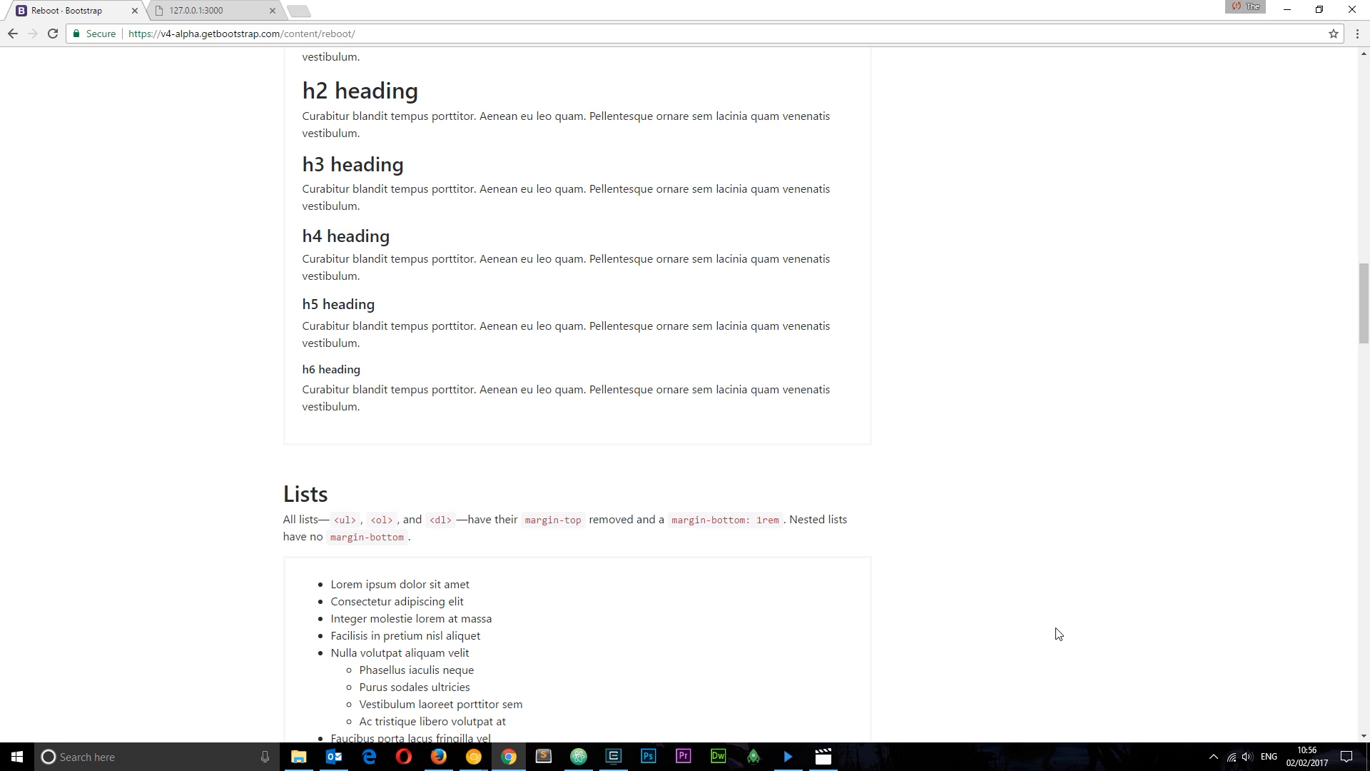
{"action": "mouse_move", "coordinate": [981, 384]}
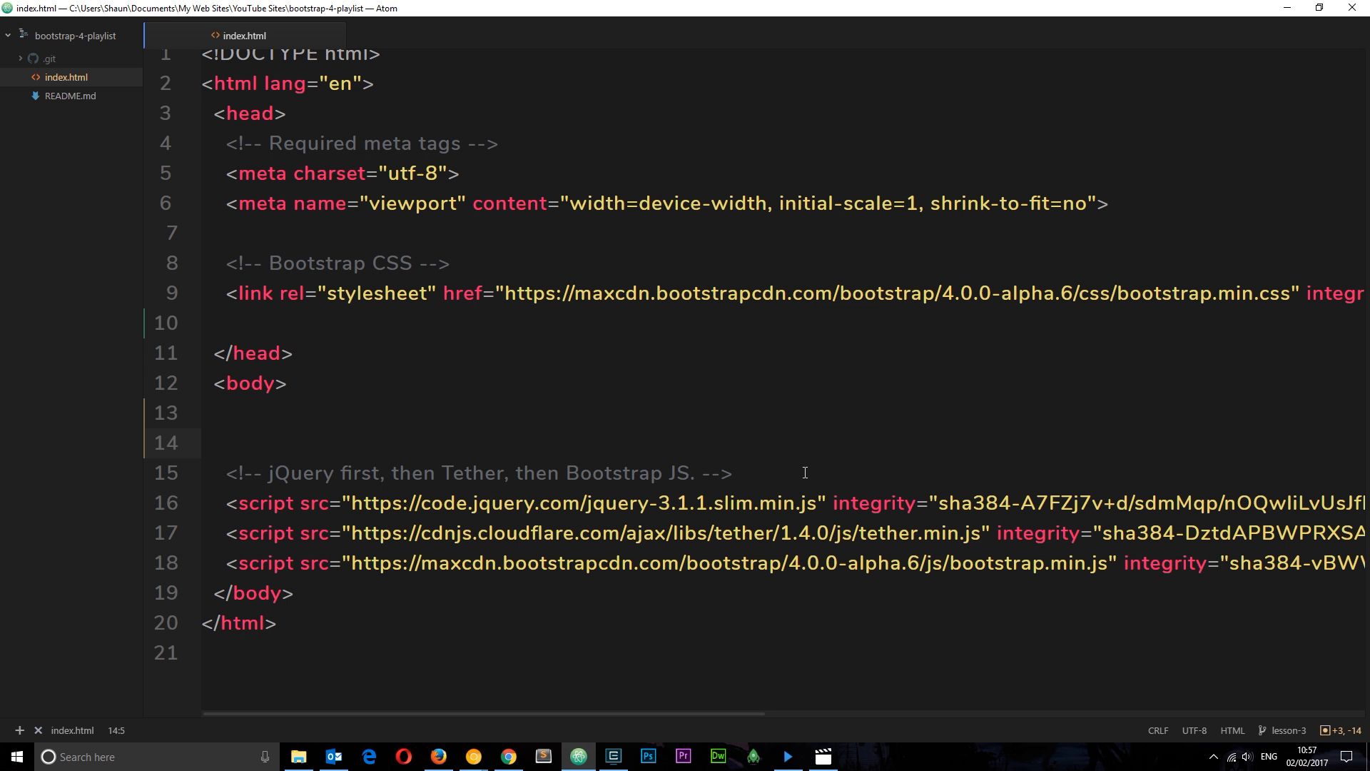
Step: Add <h1>Hello, World</h1> on the empty line inside the body
{"action": "left_click", "coordinate": [227, 442]}
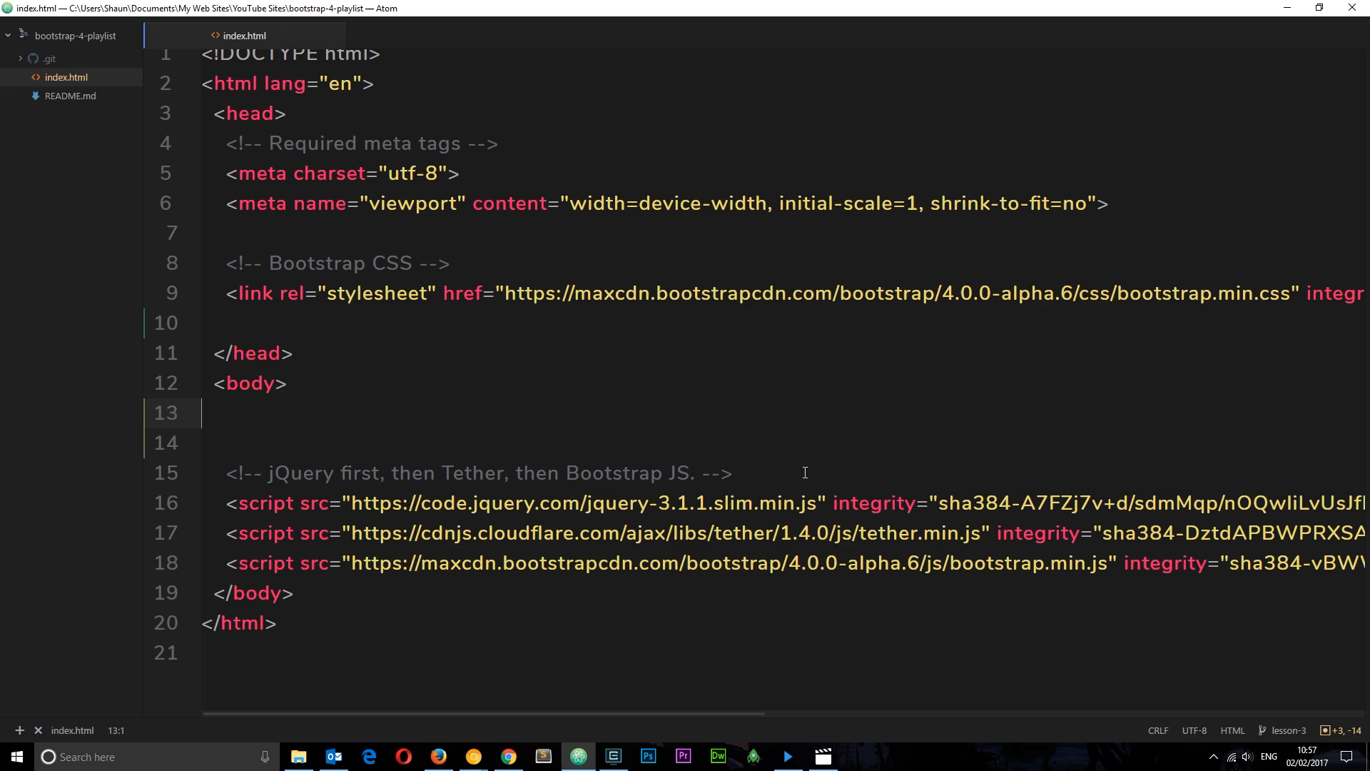
{"action": "type", "text": "<h1"}
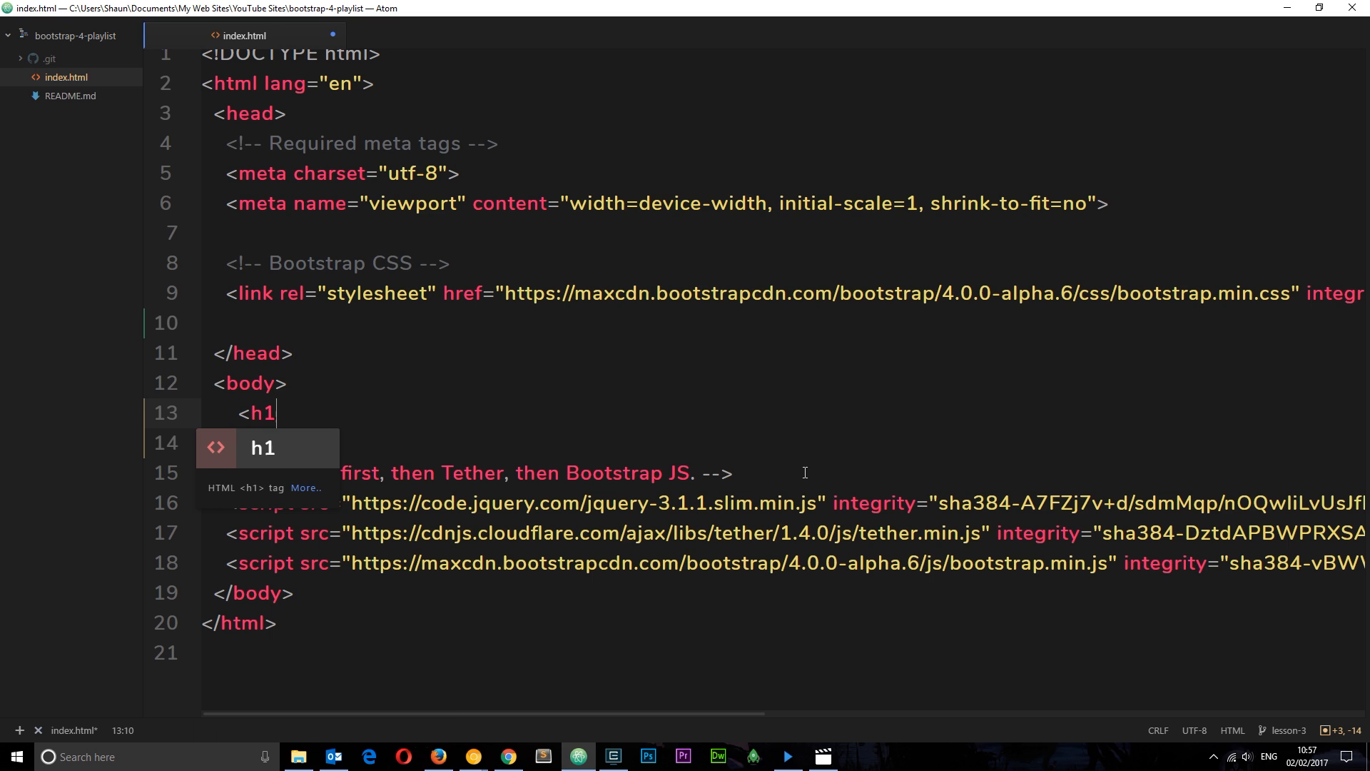
{"action": "type", "text": ">Hel</h1>"}
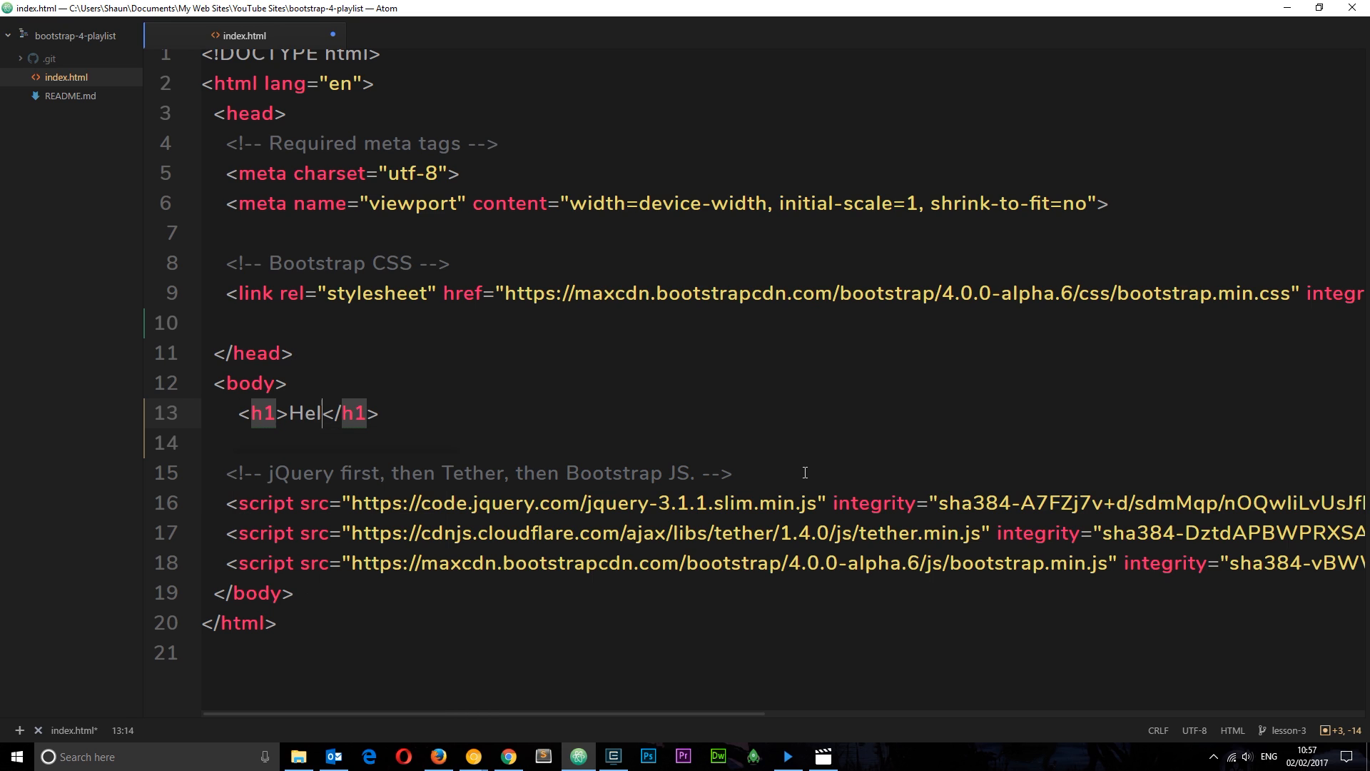
{"action": "type", "text": "lo, World"}
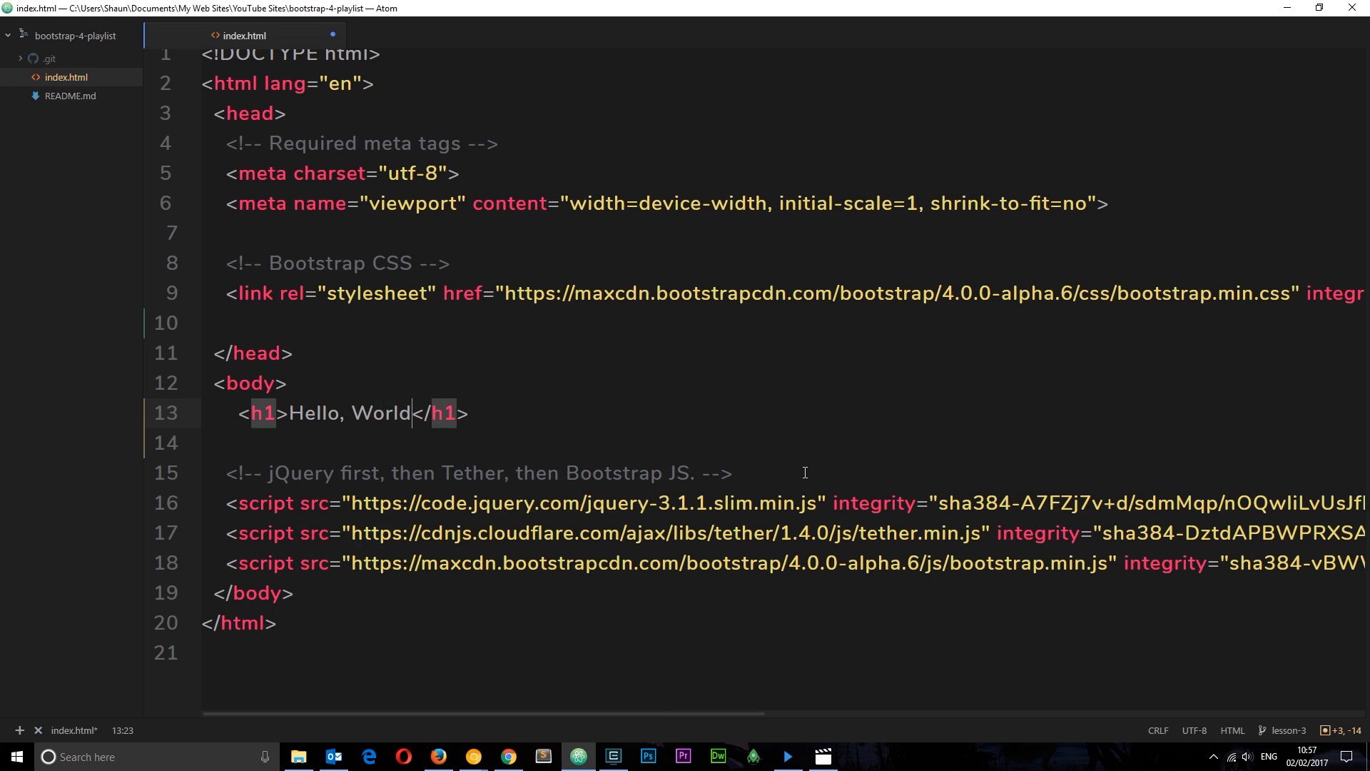
{"action": "key", "text": "enter"}
{"action": "type", "text": "<h2></h2>"}
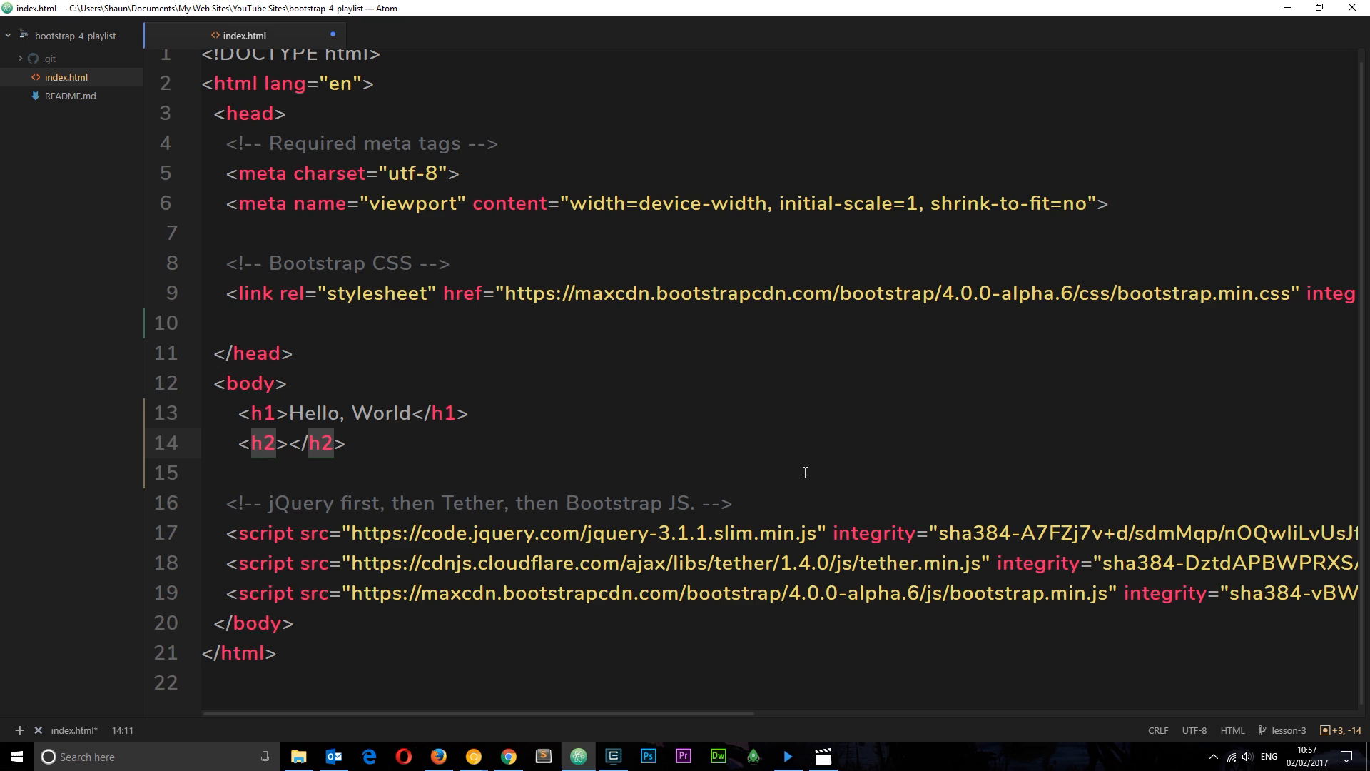
Step: Add <h2>This is a h2</h2> and a <p> with lorem ipsum text below it
{"action": "type", "text": "This is a h2"}
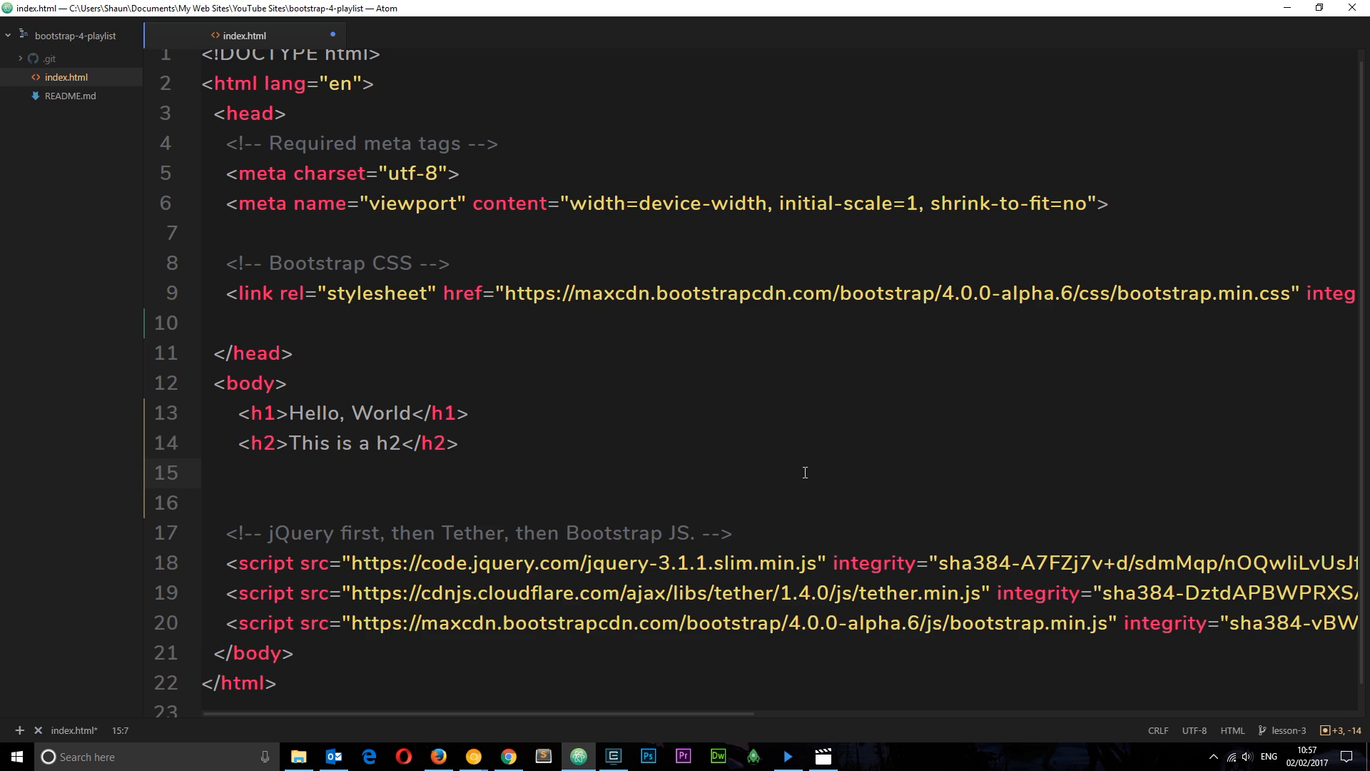
{"action": "type", "text": "<p>"}
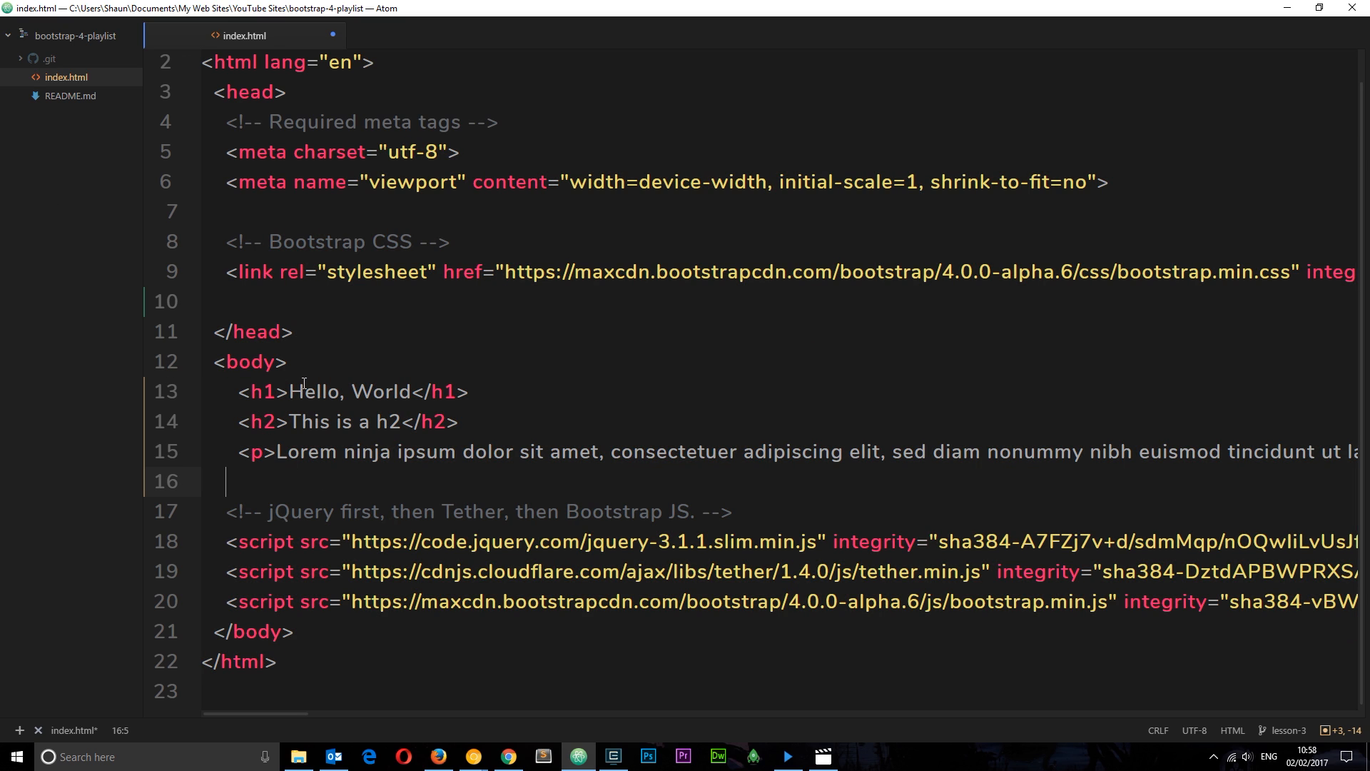
Step: Add a <ul> with <li> items Potatoes, Onions and Chicken, then start a <form> below it
{"action": "type", "text": "<ul"}
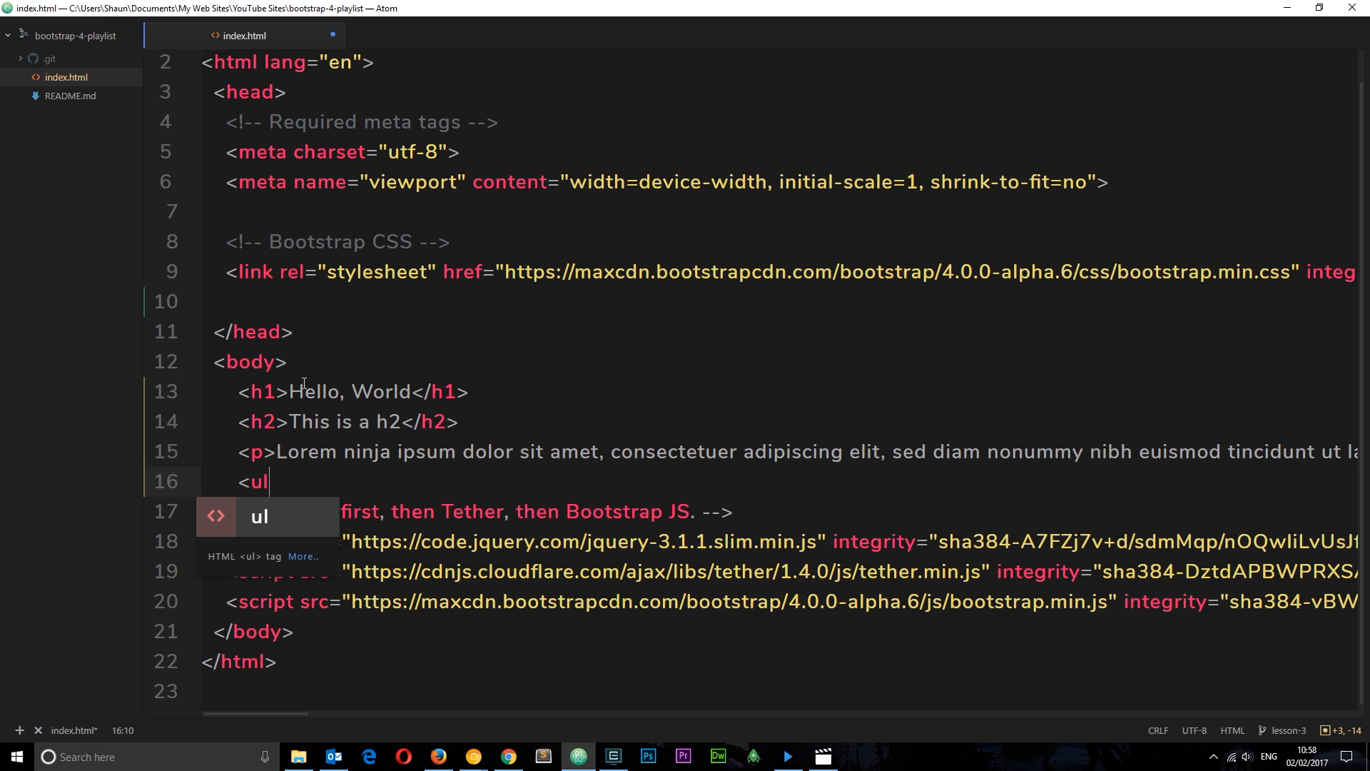
{"action": "key", "text": "enter"}
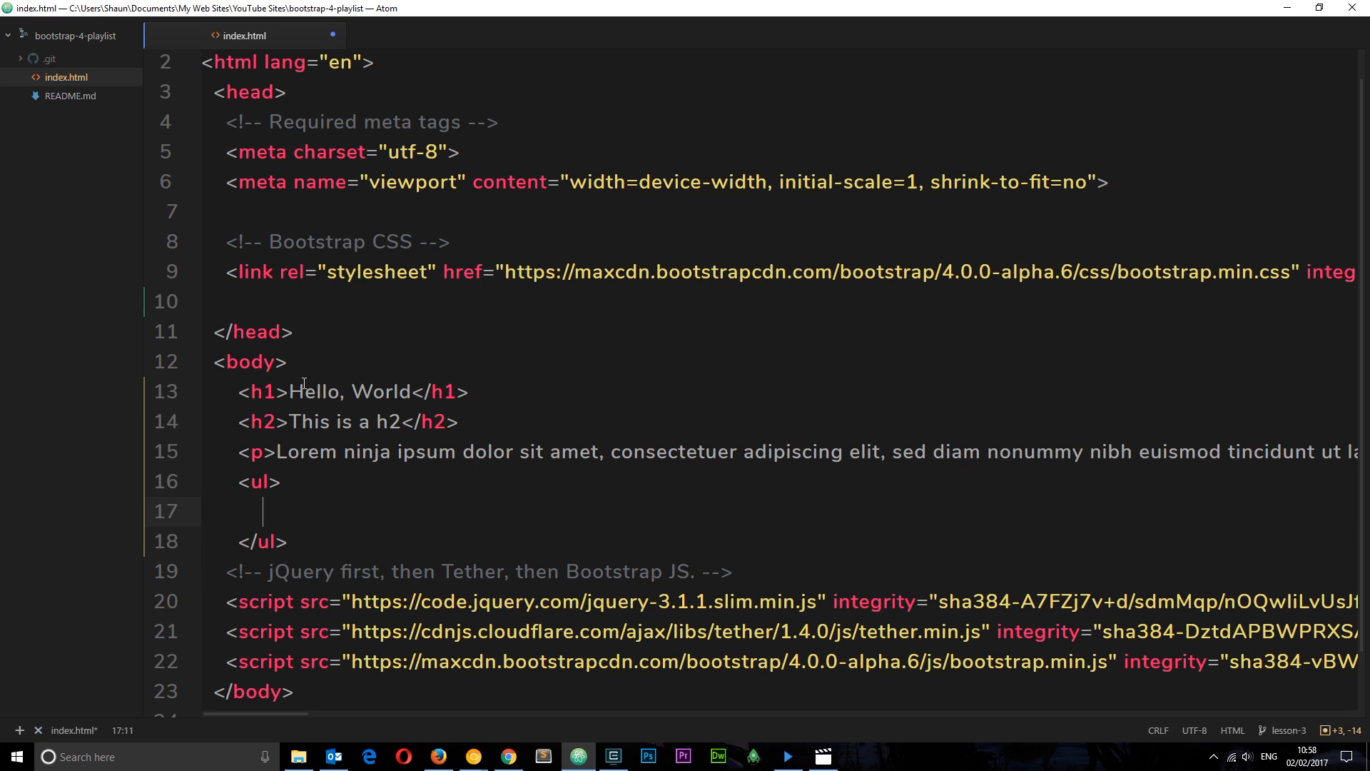
{"action": "type", "text": "<li"}
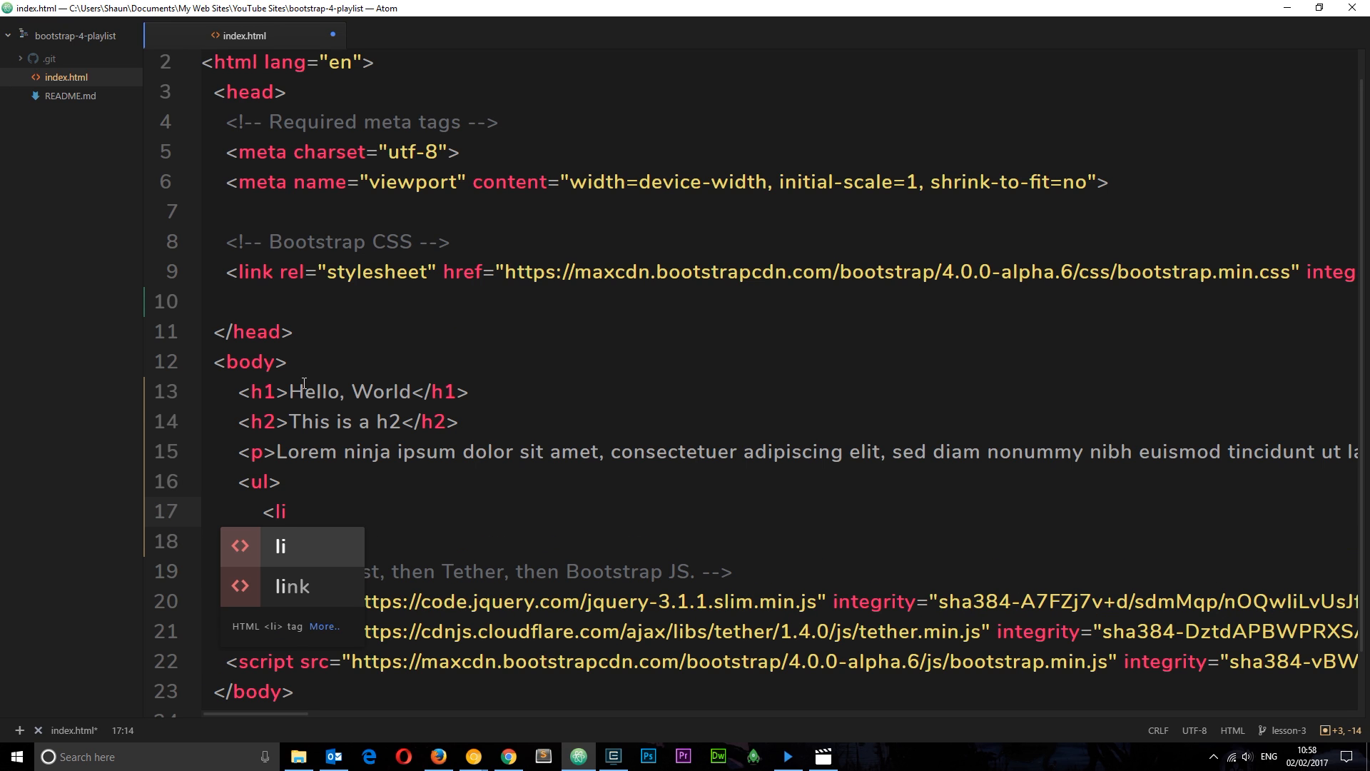
{"action": "type", "text": "Po</li>"}
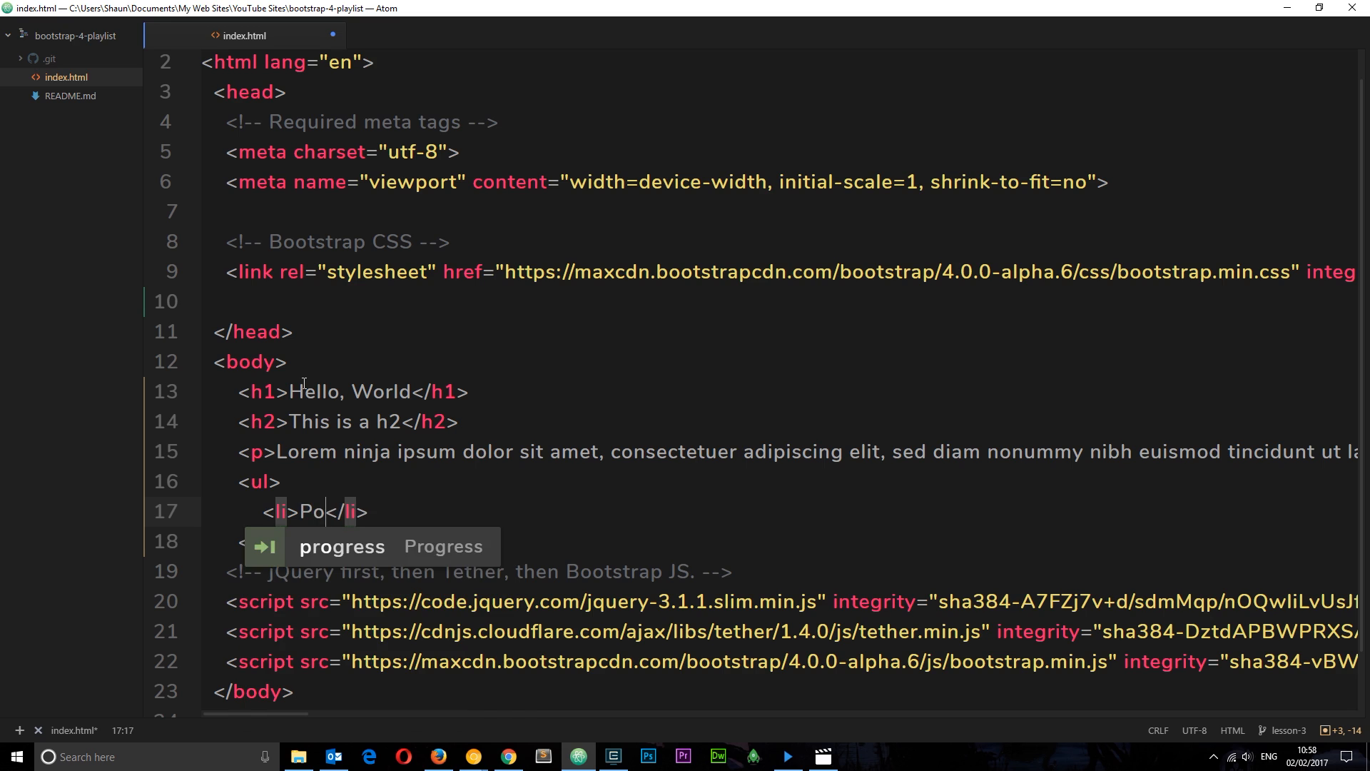
{"action": "type", "text": "tatoes"}
{"action": "type", "text": "<li></li>"}
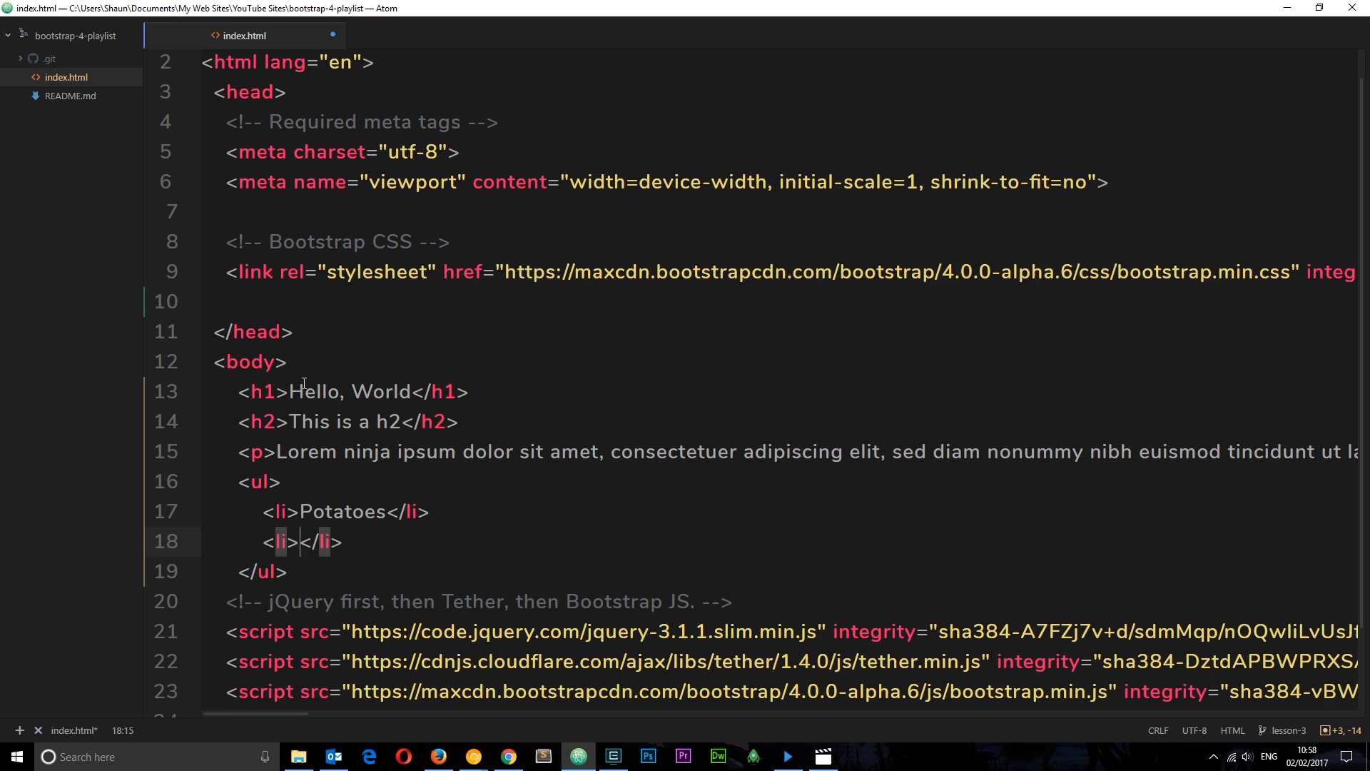
{"action": "type", "text": "Onions"}
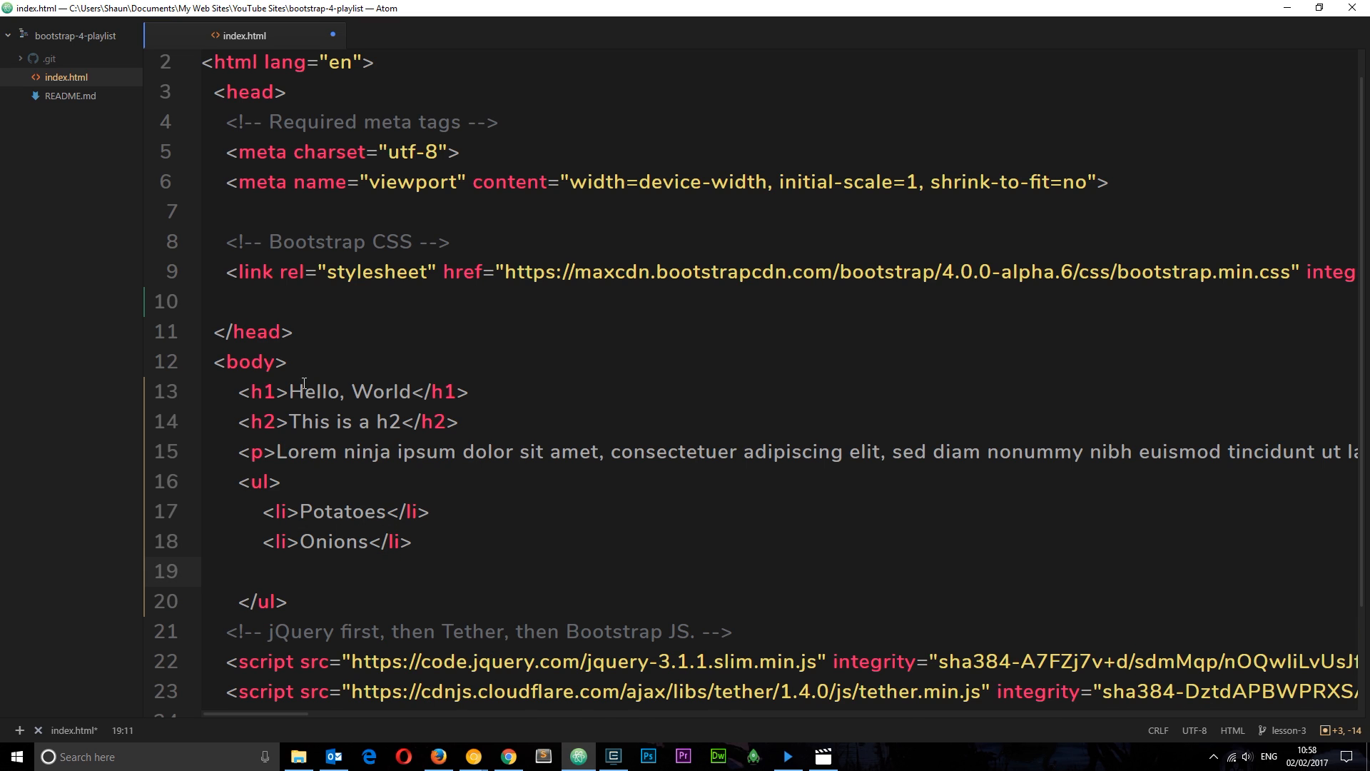
{"action": "type", "text": "Chicken</li>"}
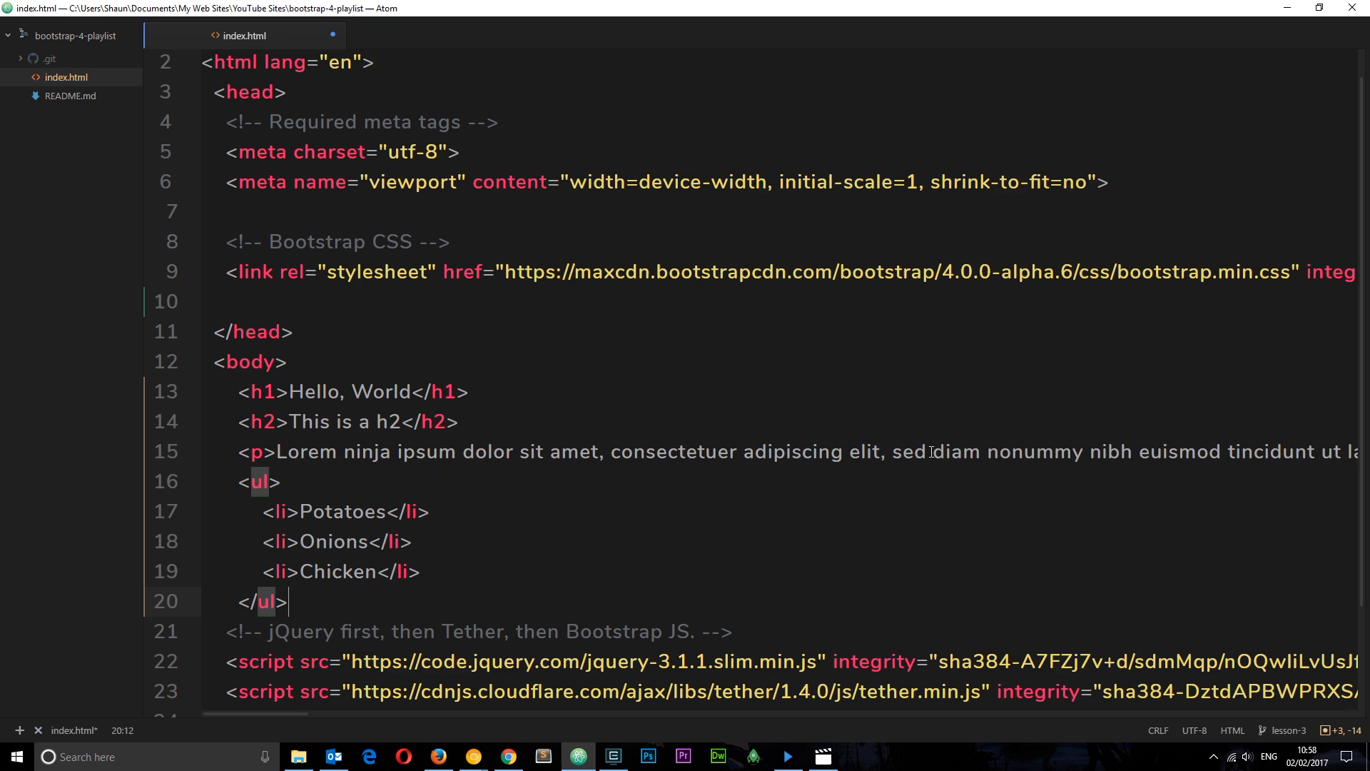
{"action": "type", "text": "<form>"}
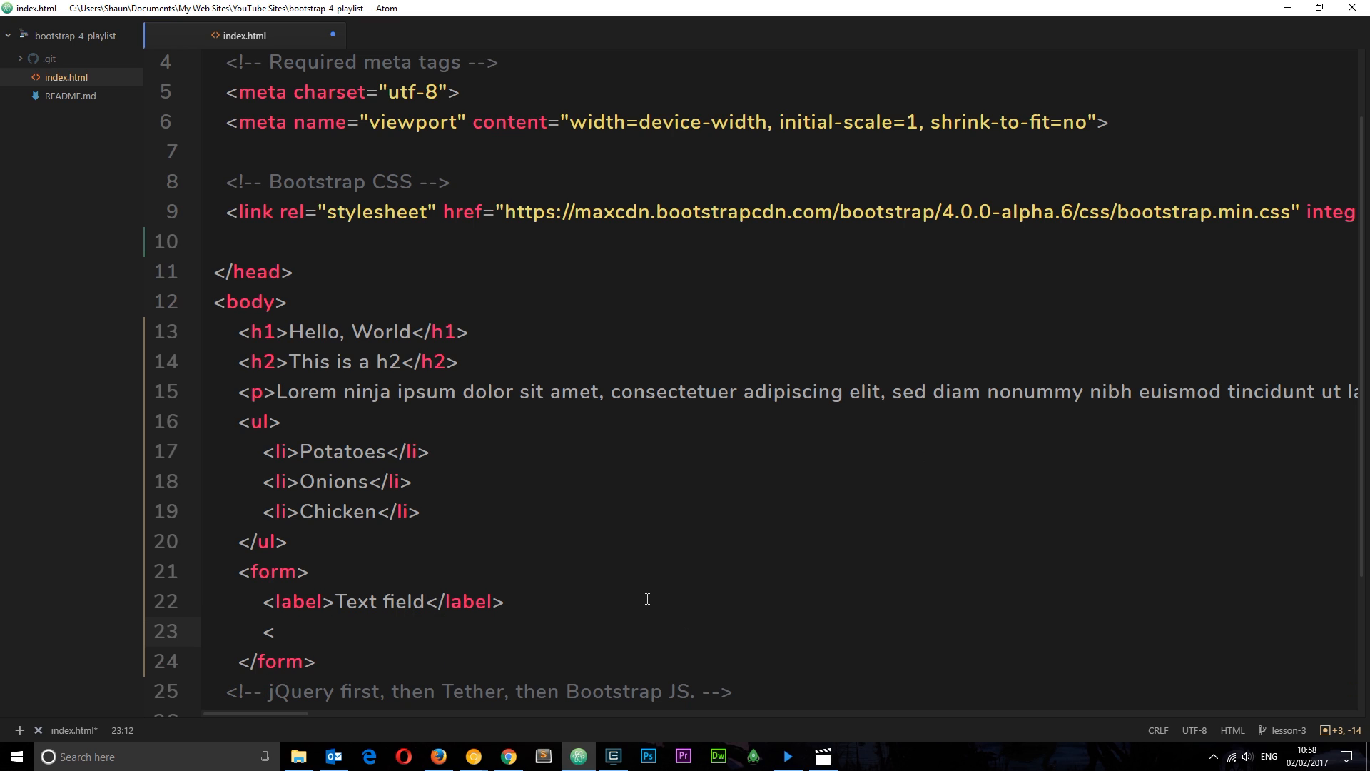
Step: Add <input type="text" placeholder="placeholder" /> inside the form
{"action": "type", "text": "input type=\"te"}
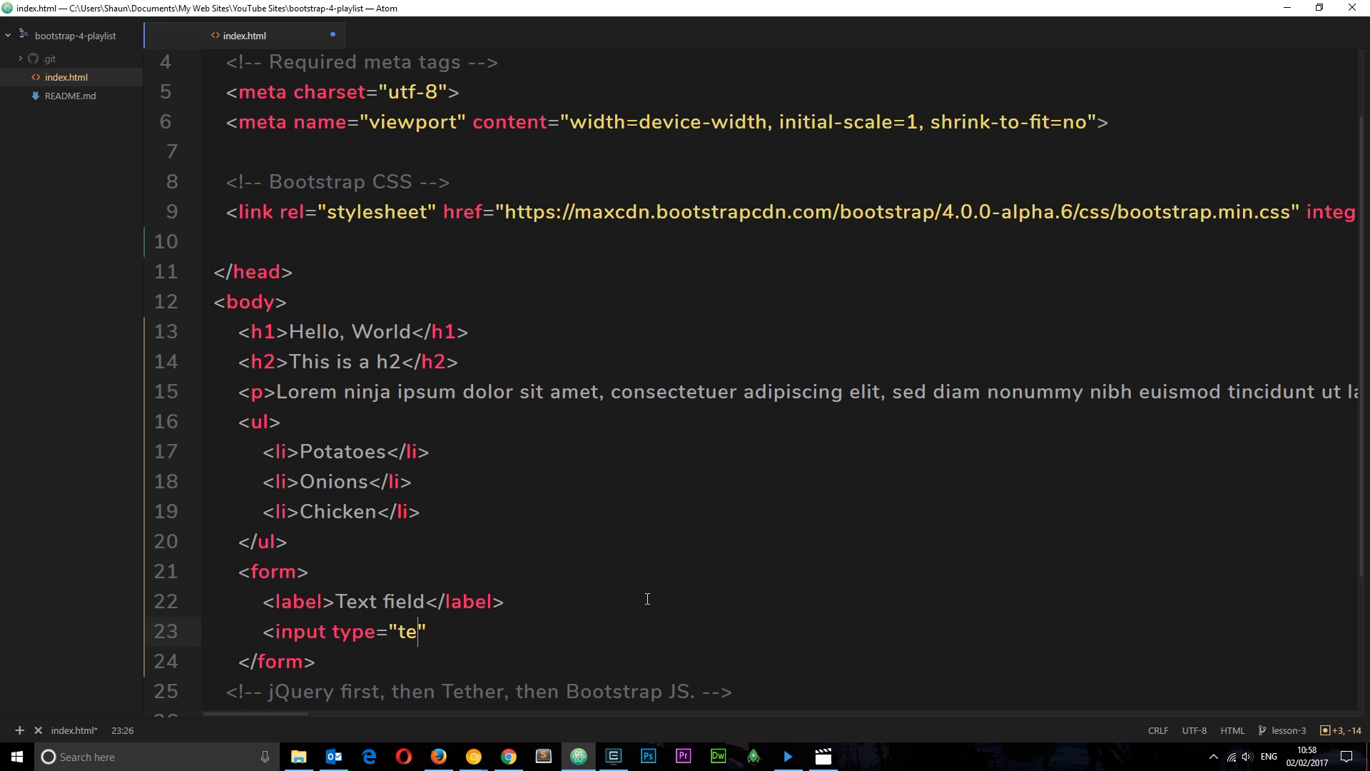
{"action": "type", "text": "xt\""}
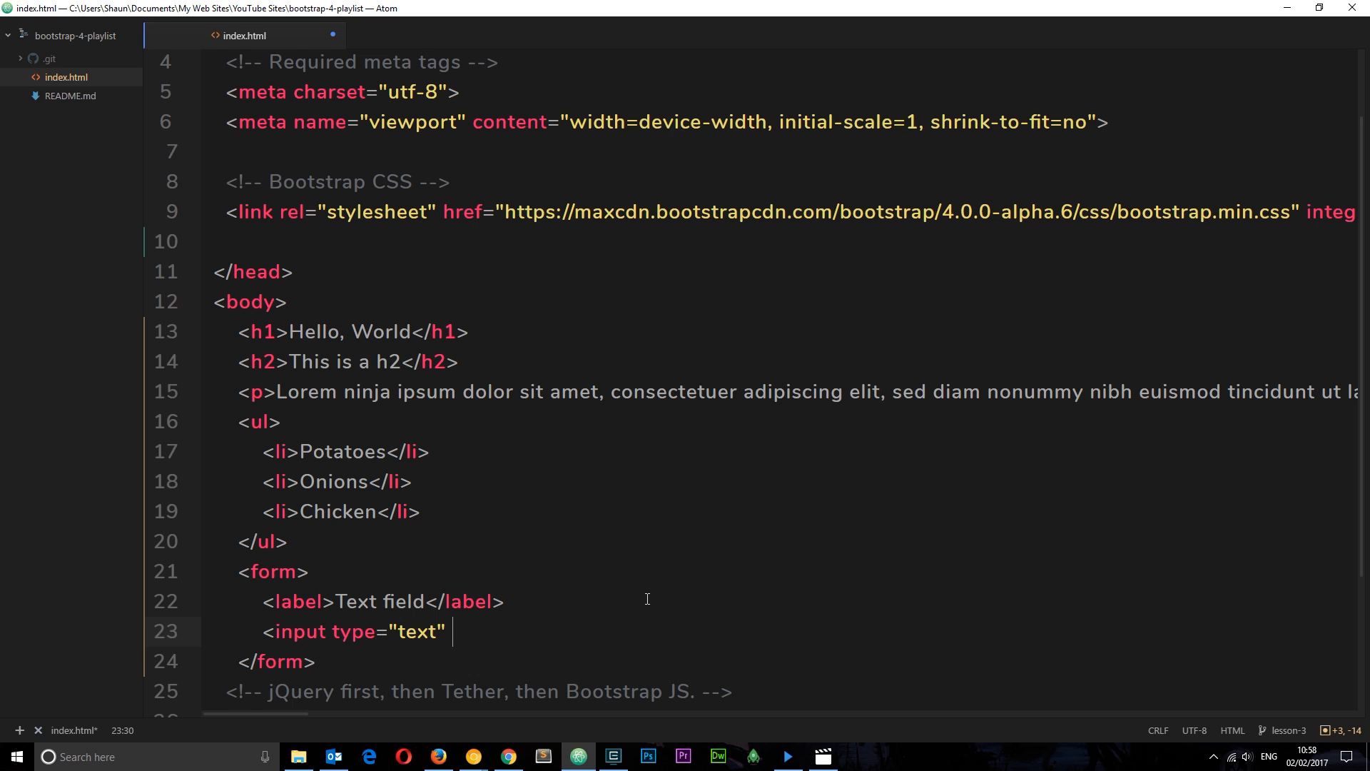
{"action": "type", "text": "placeholder=\"\""}
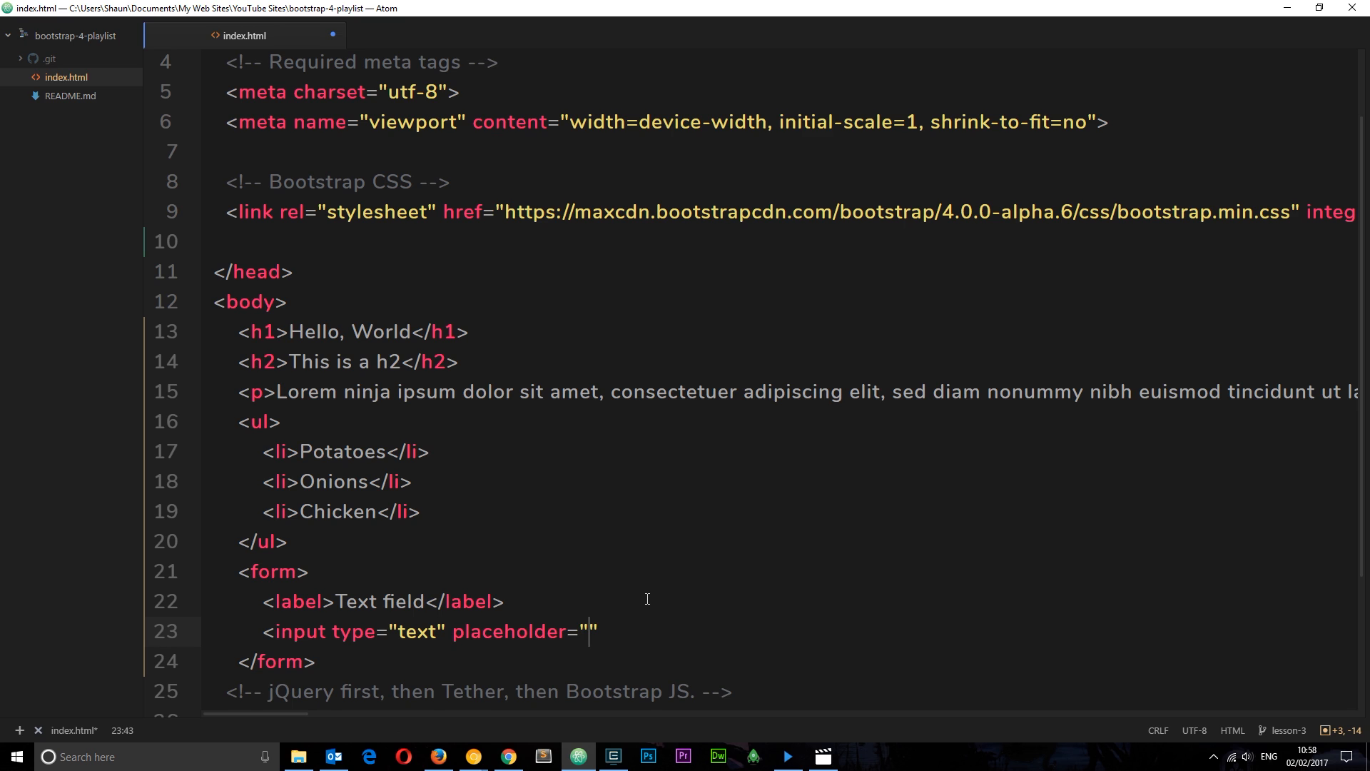
{"action": "type", "text": "placeholder"}
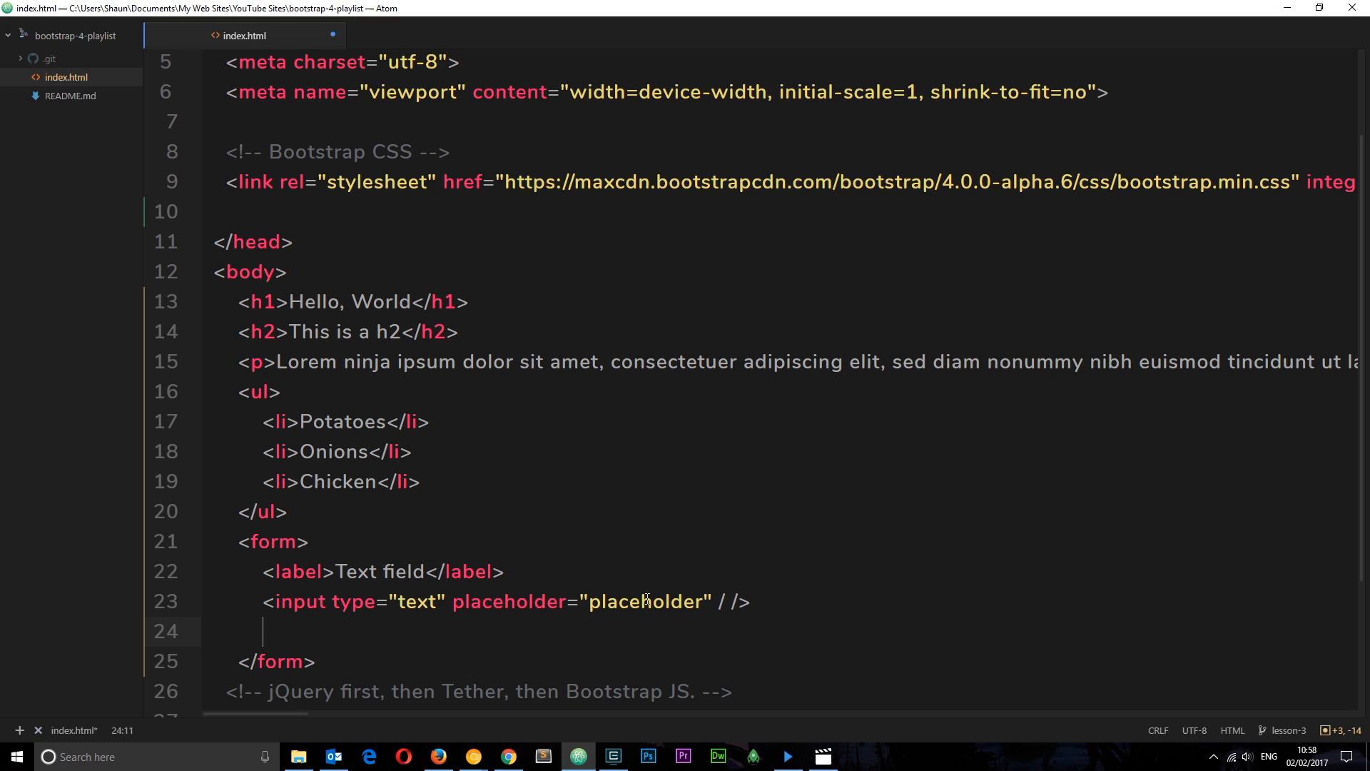
{"action": "left_click", "coordinate": [732, 600]}
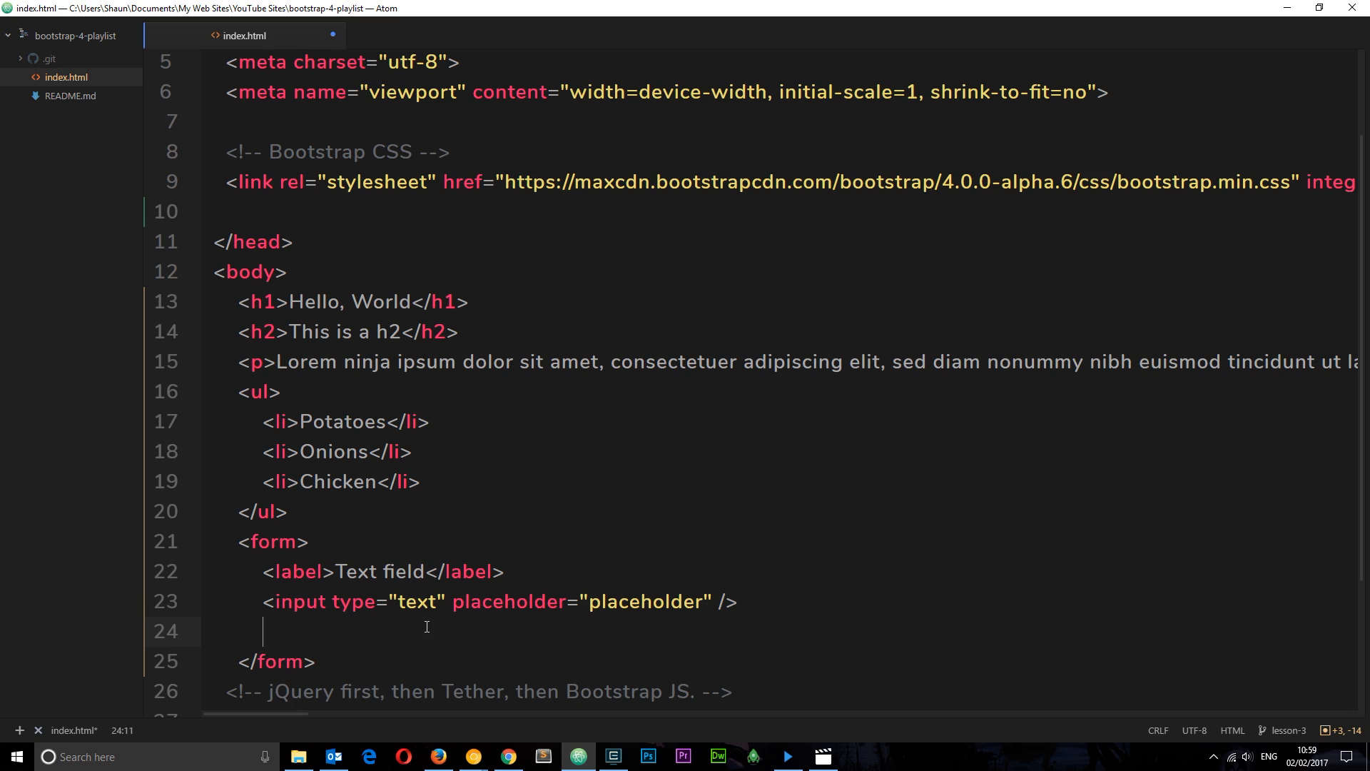
Step: Add <input type="submit" value="click me" /> as the form's submit button
{"action": "type", "text": "<input"}
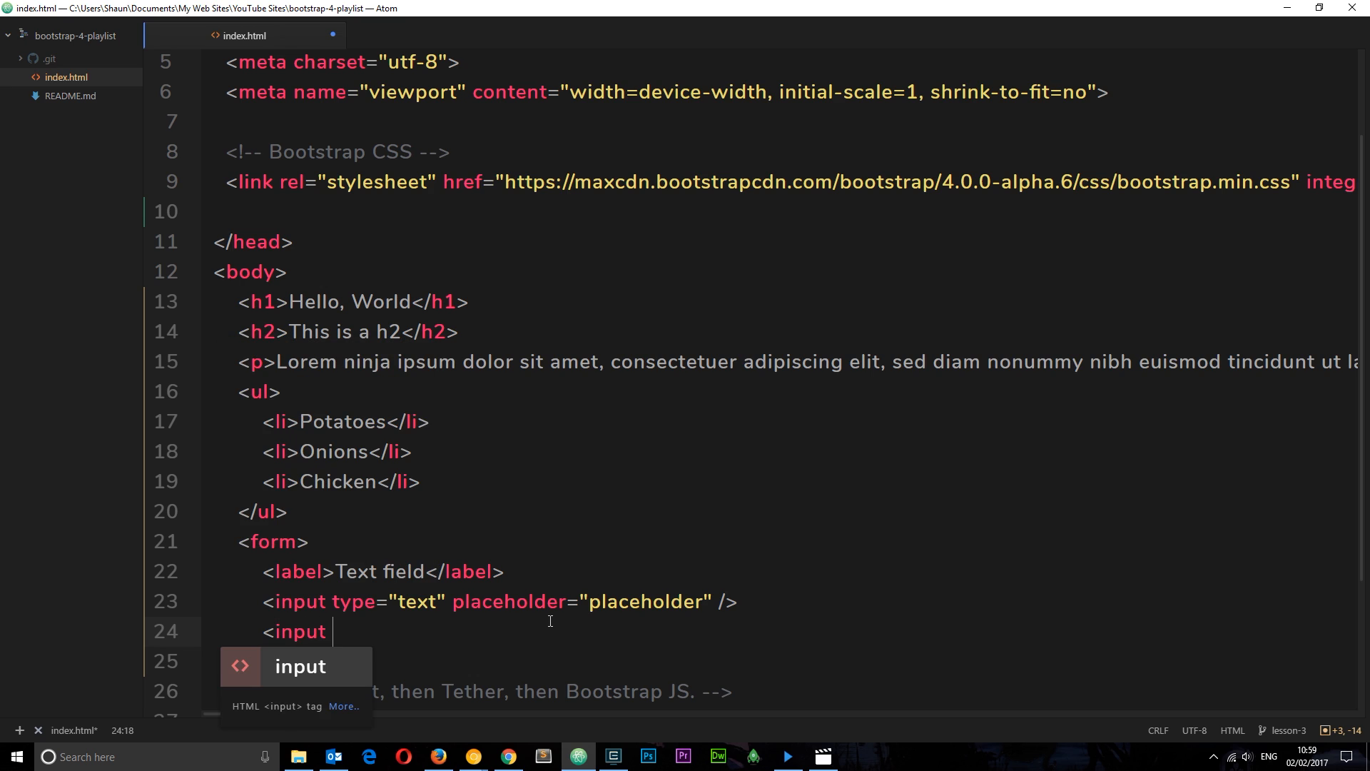
{"action": "type", "text": "type=\"\""}
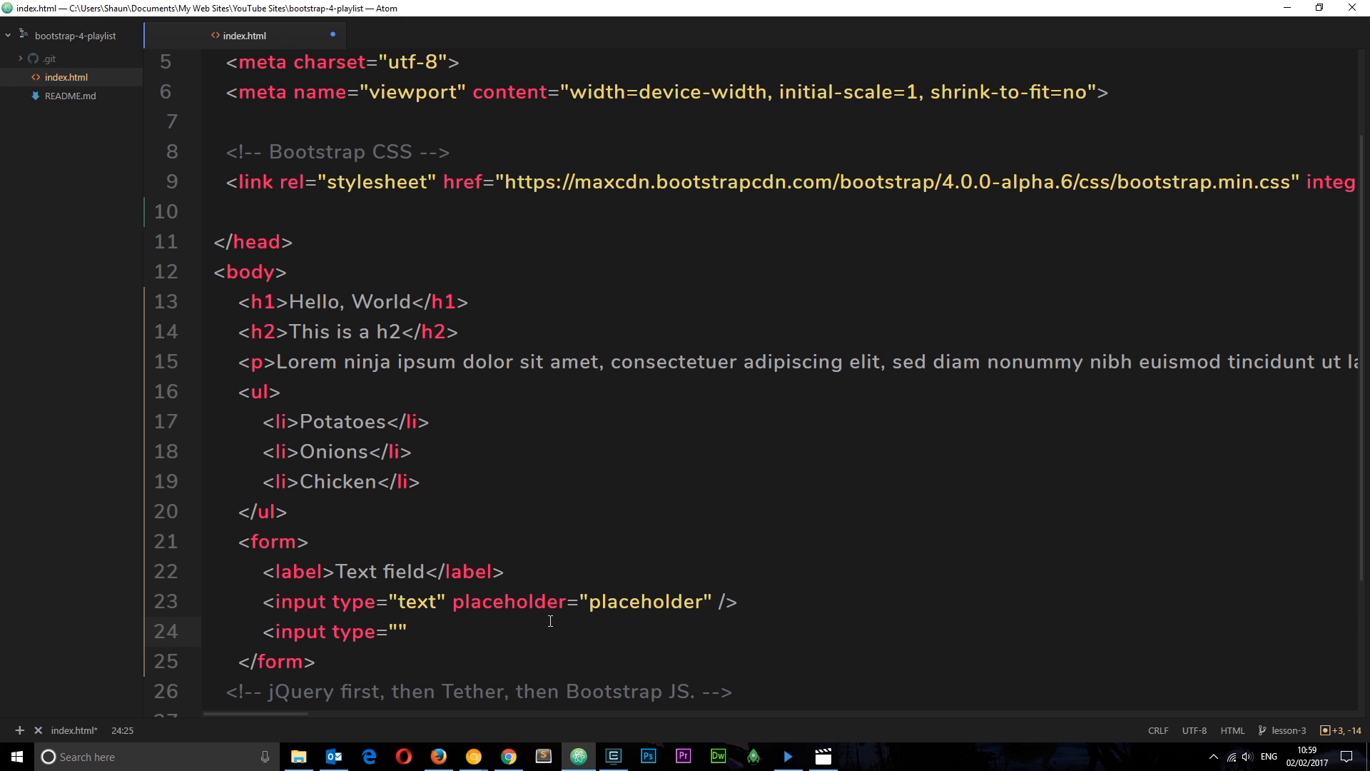
{"action": "type", "text": "submit"}
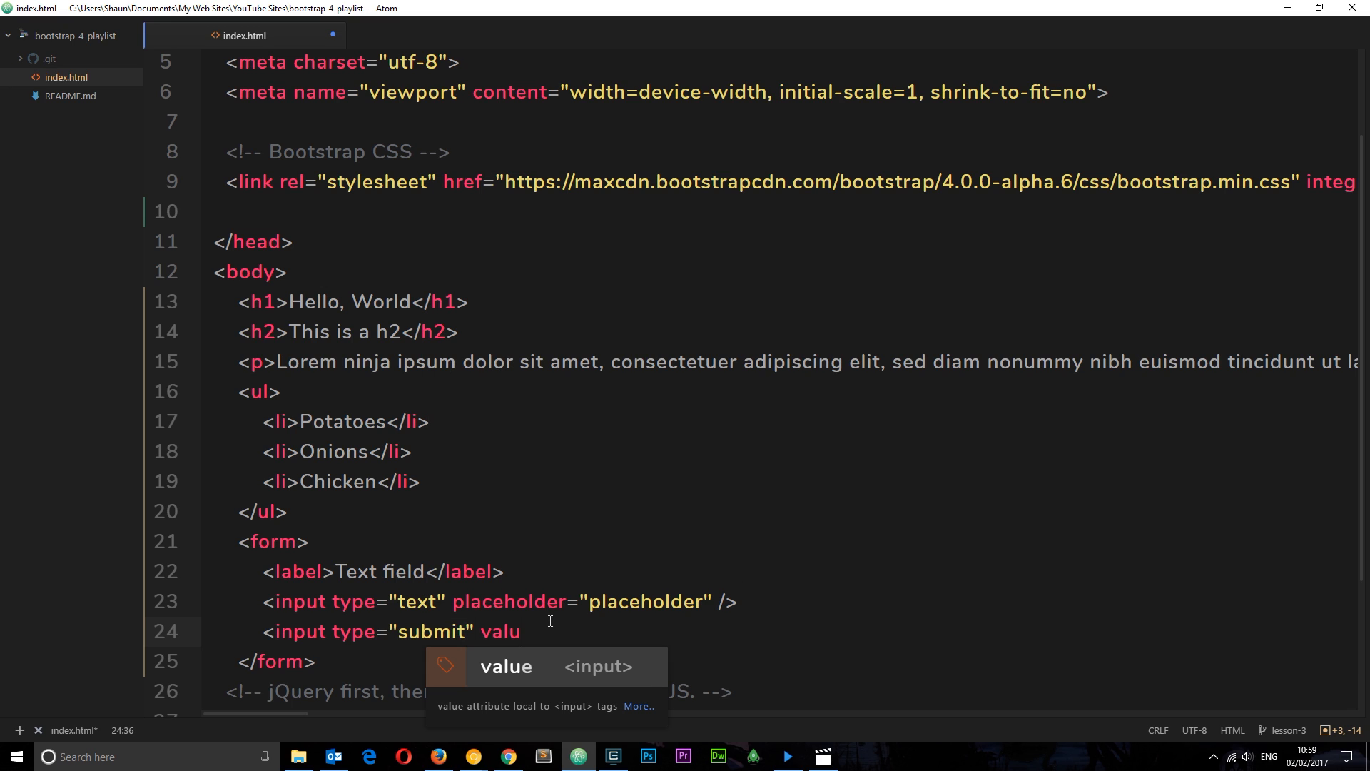
{"action": "type", "text": "=\"cli\""}
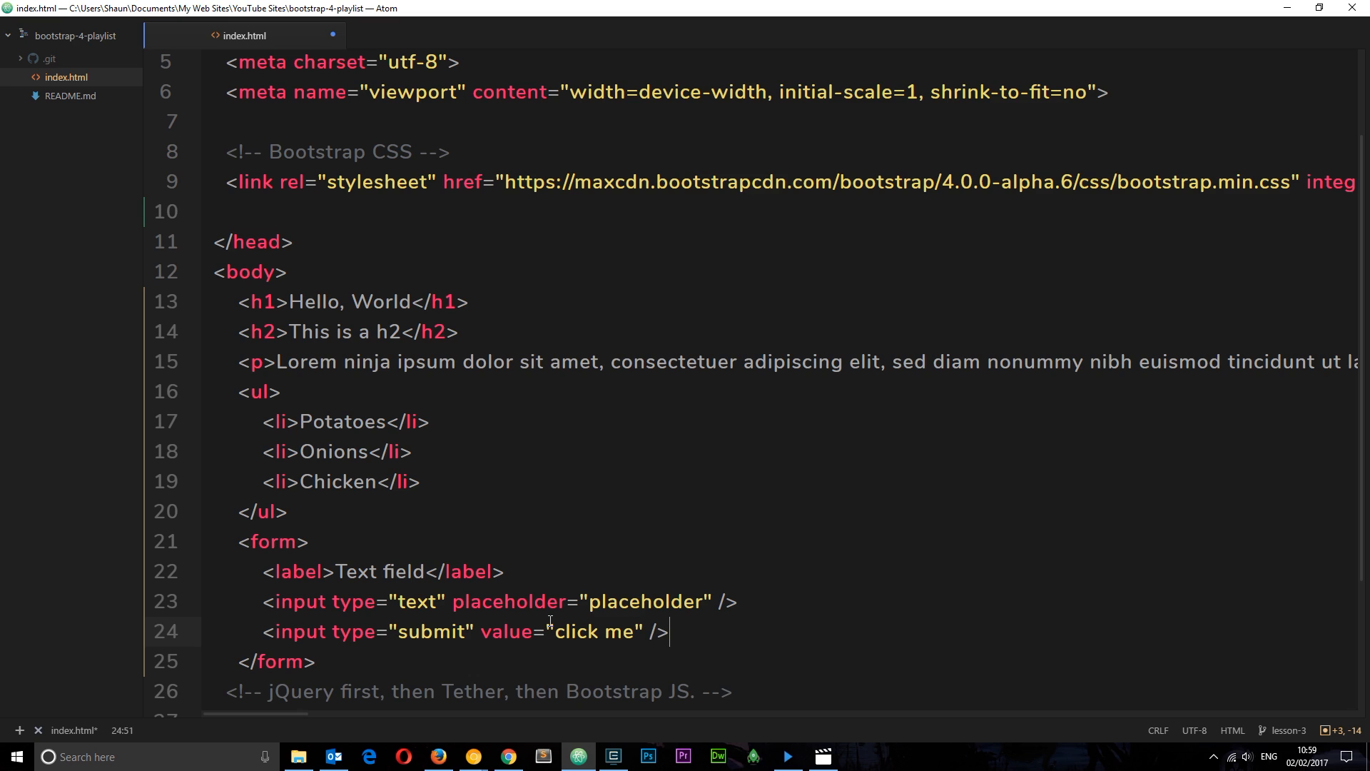
{"action": "mouse_move", "coordinate": [852, 468]}
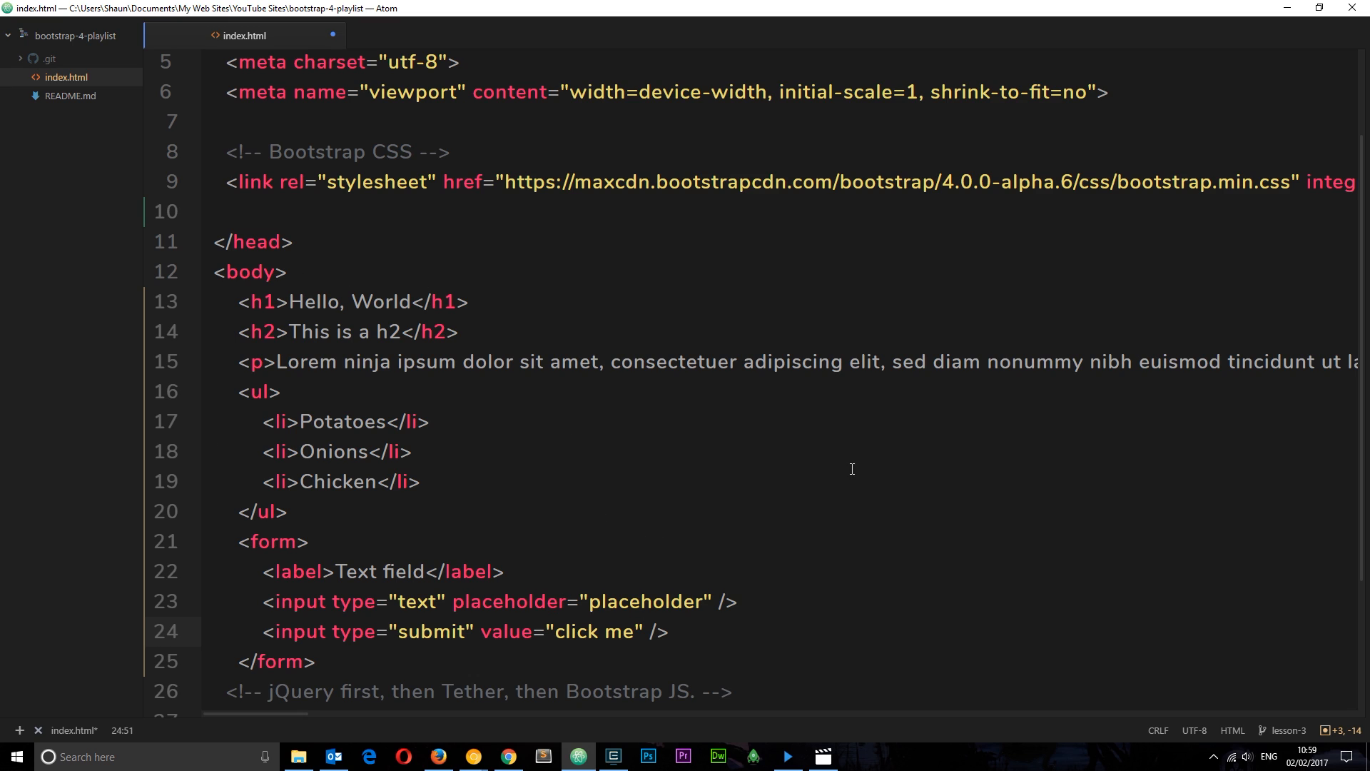
{"action": "left_click", "coordinate": [671, 631]}
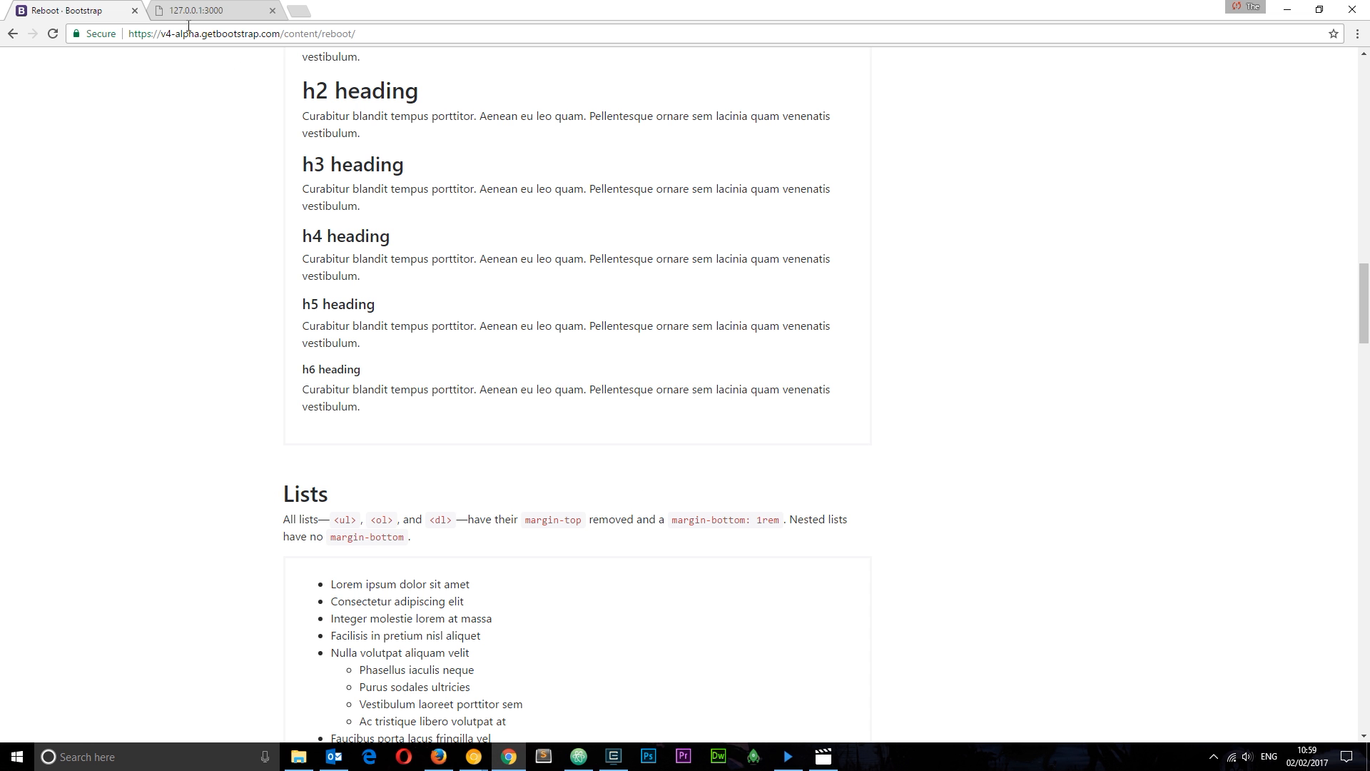
Step: Switch to the 127.0.0.1:3000 tab in Chrome to see the rendered page
{"action": "left_click", "coordinate": [209, 10]}
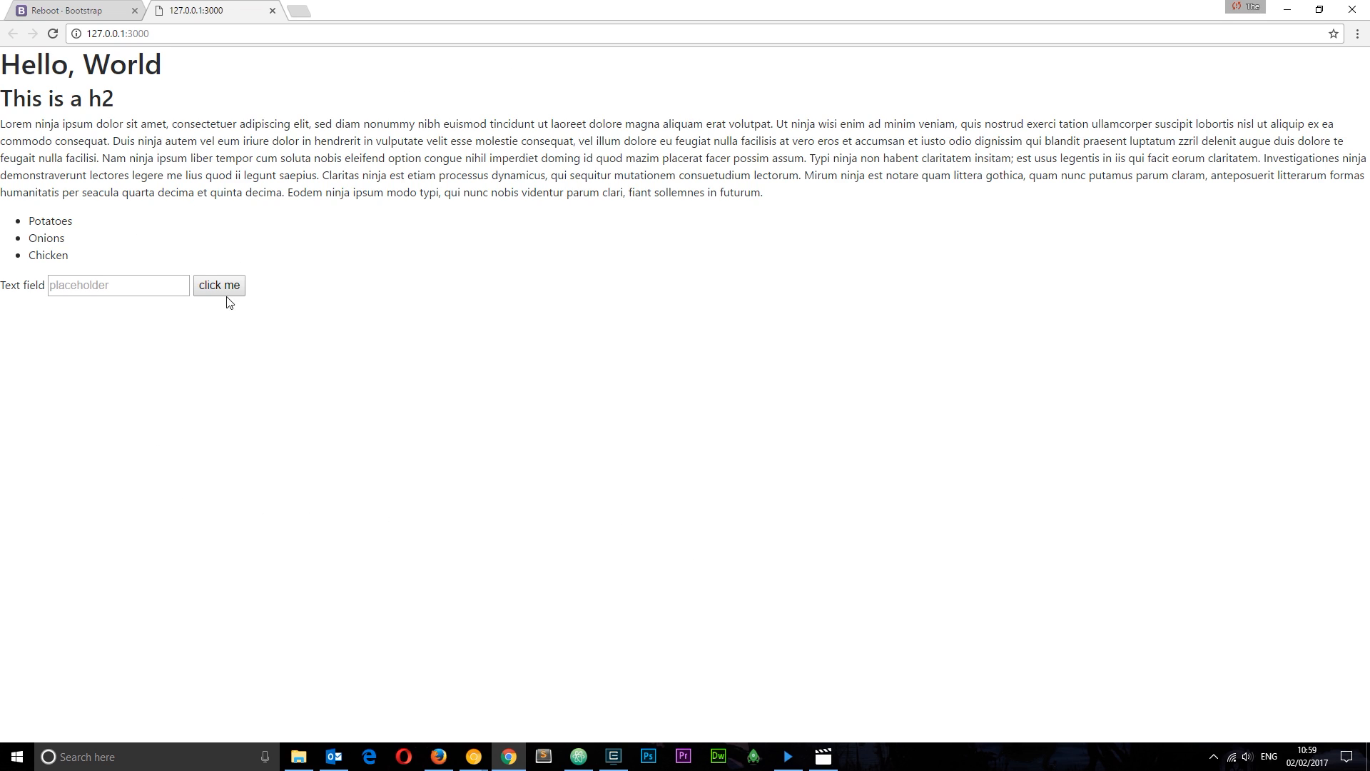
{"action": "mouse_move", "coordinate": [632, 588]}
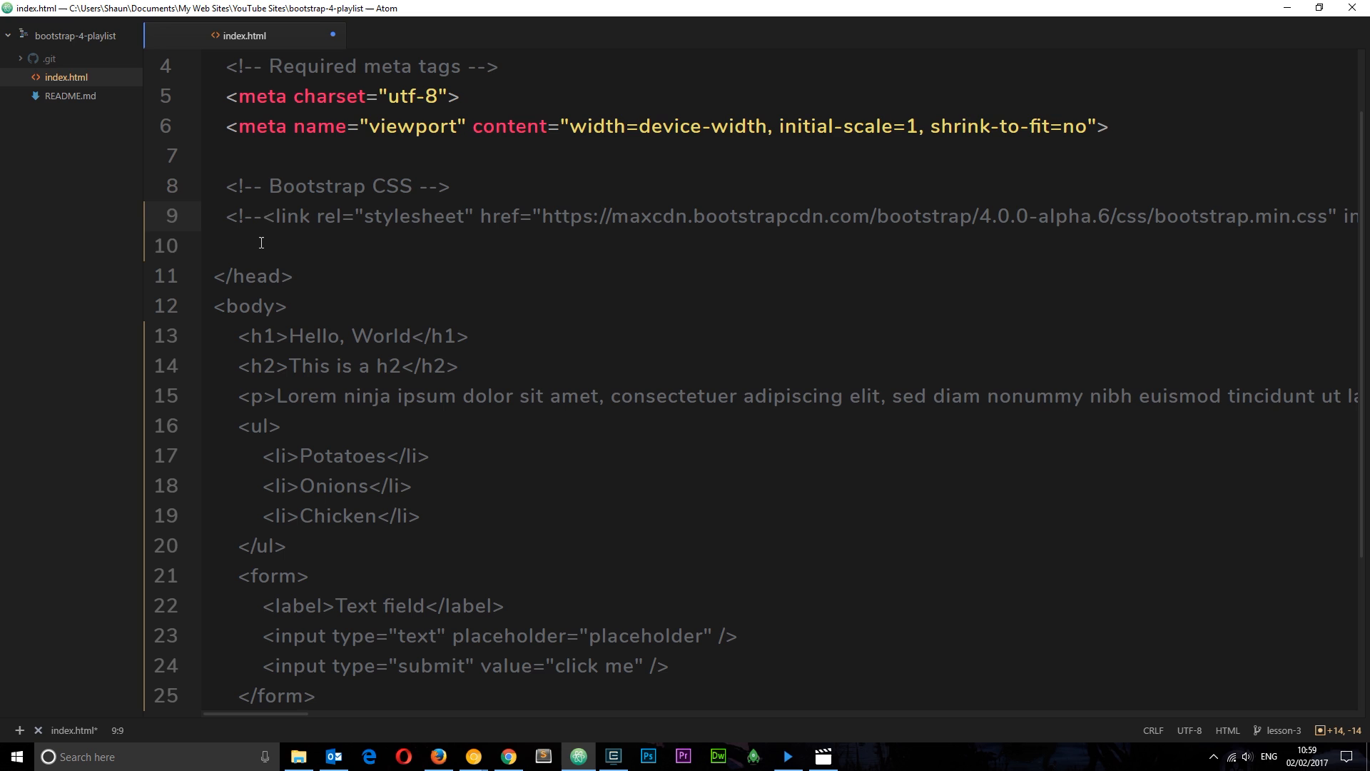
Step: Wrap the Bootstrap CSS <link> in <!-- --> and bring up the unstyled Chrome preview
{"action": "type", "text": "--"}
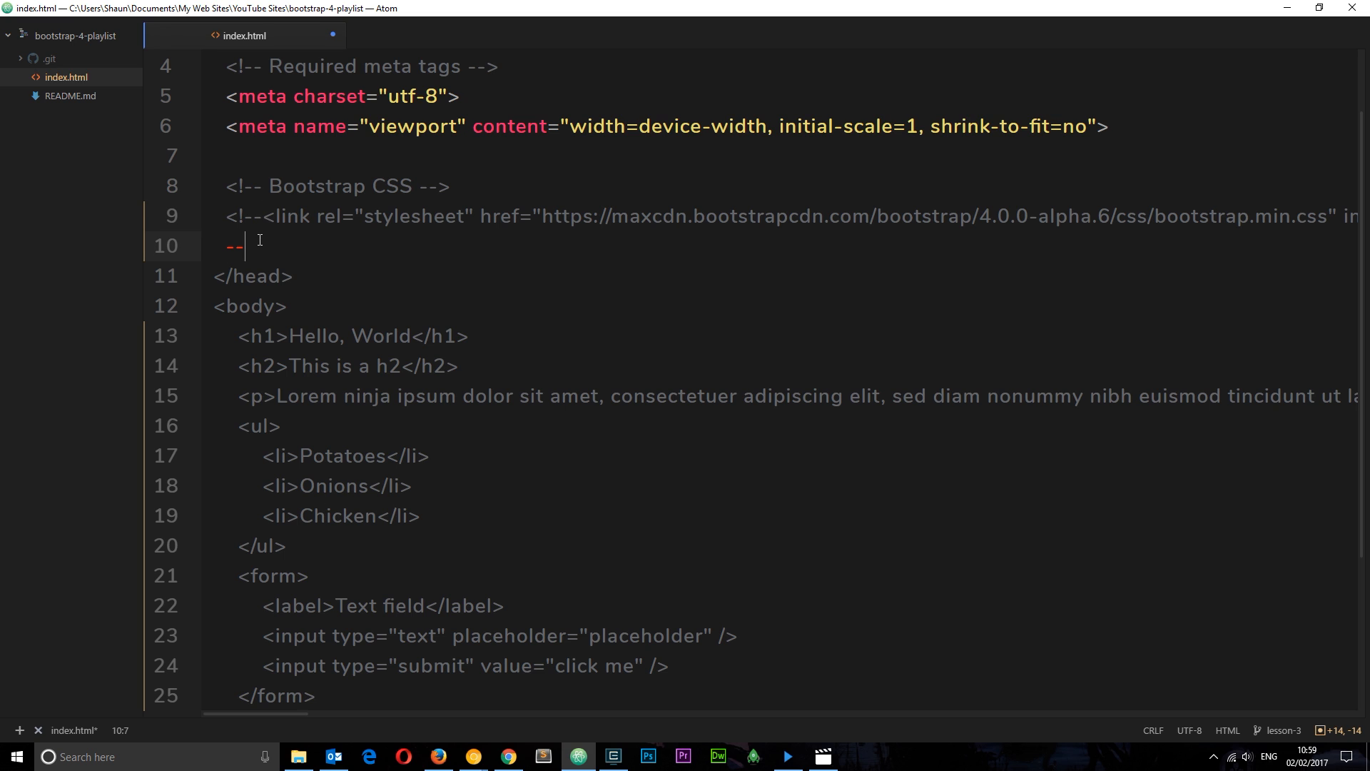
{"action": "type", "text": ">"}
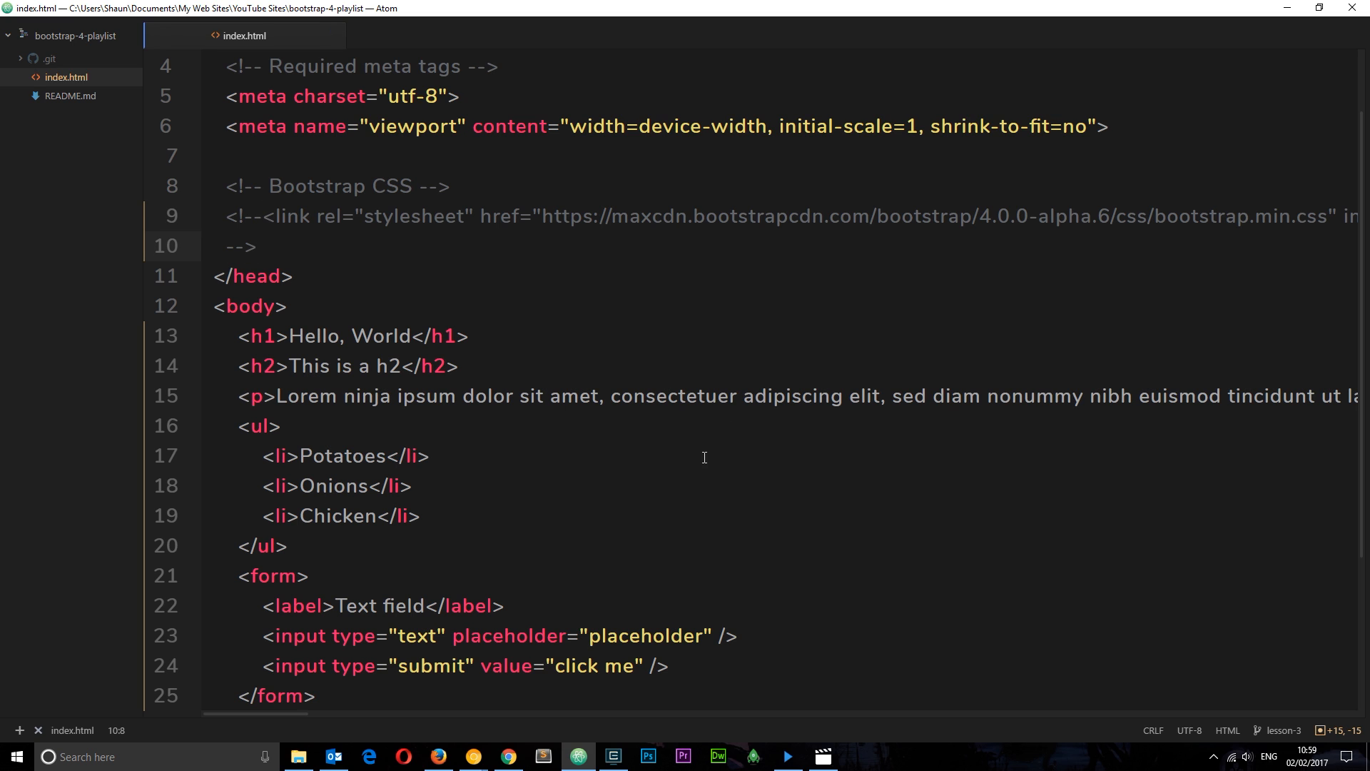
{"action": "left_click", "coordinate": [507, 757]}
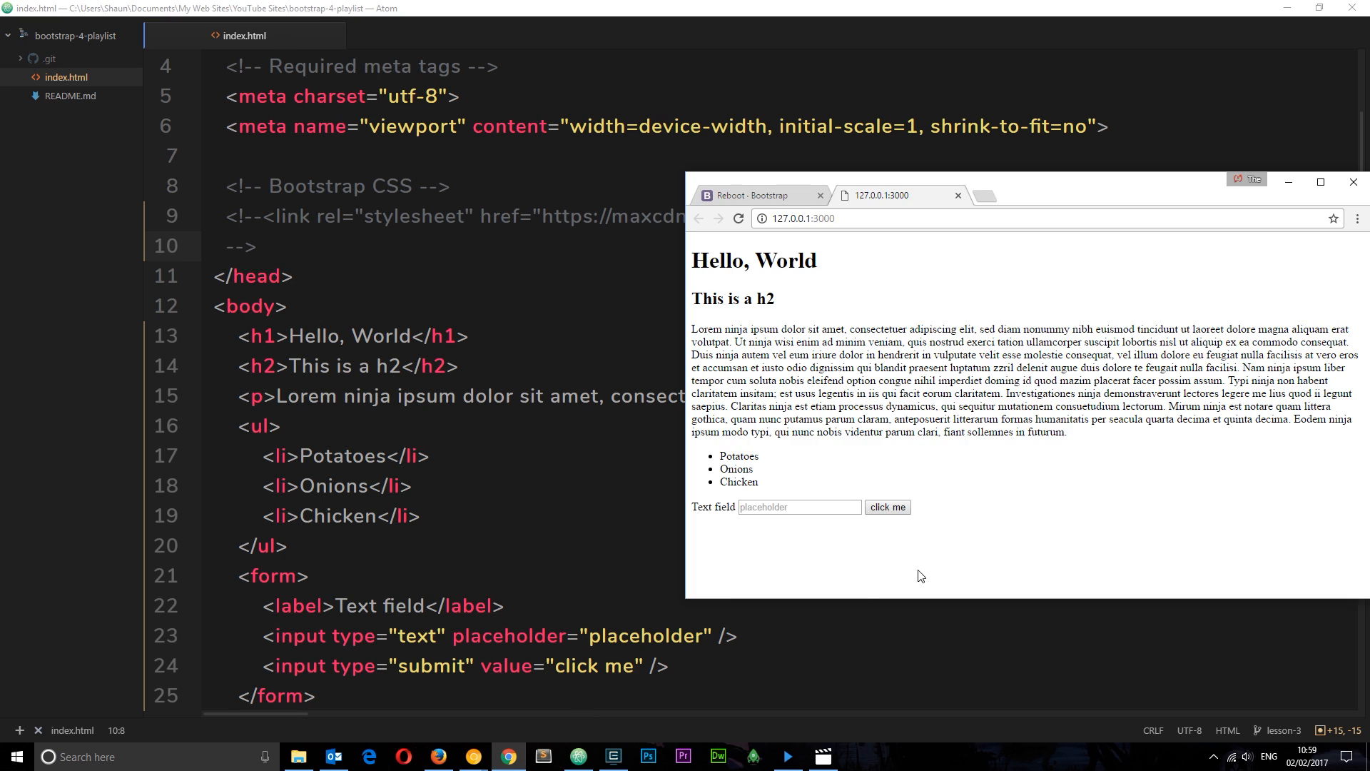
{"action": "mouse_move", "coordinate": [906, 253]}
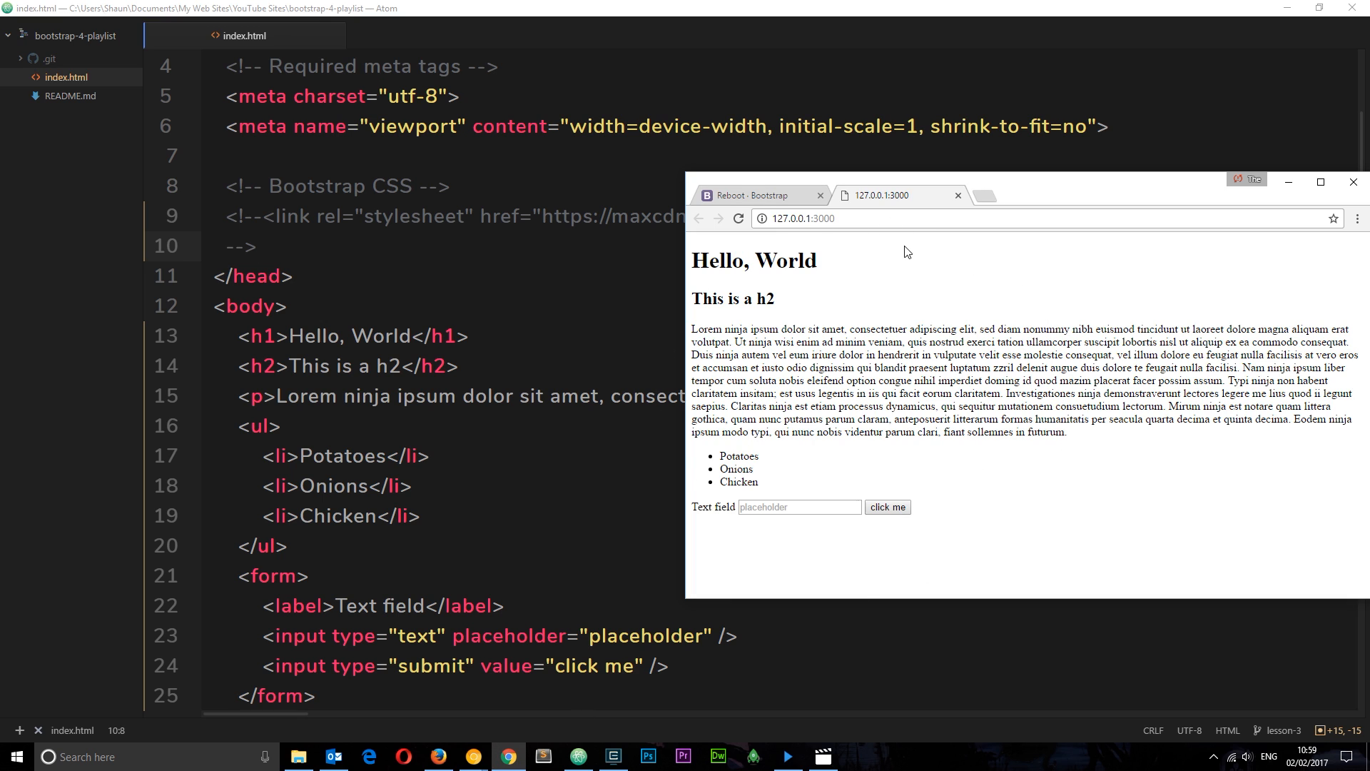
{"action": "mouse_move", "coordinate": [861, 461]}
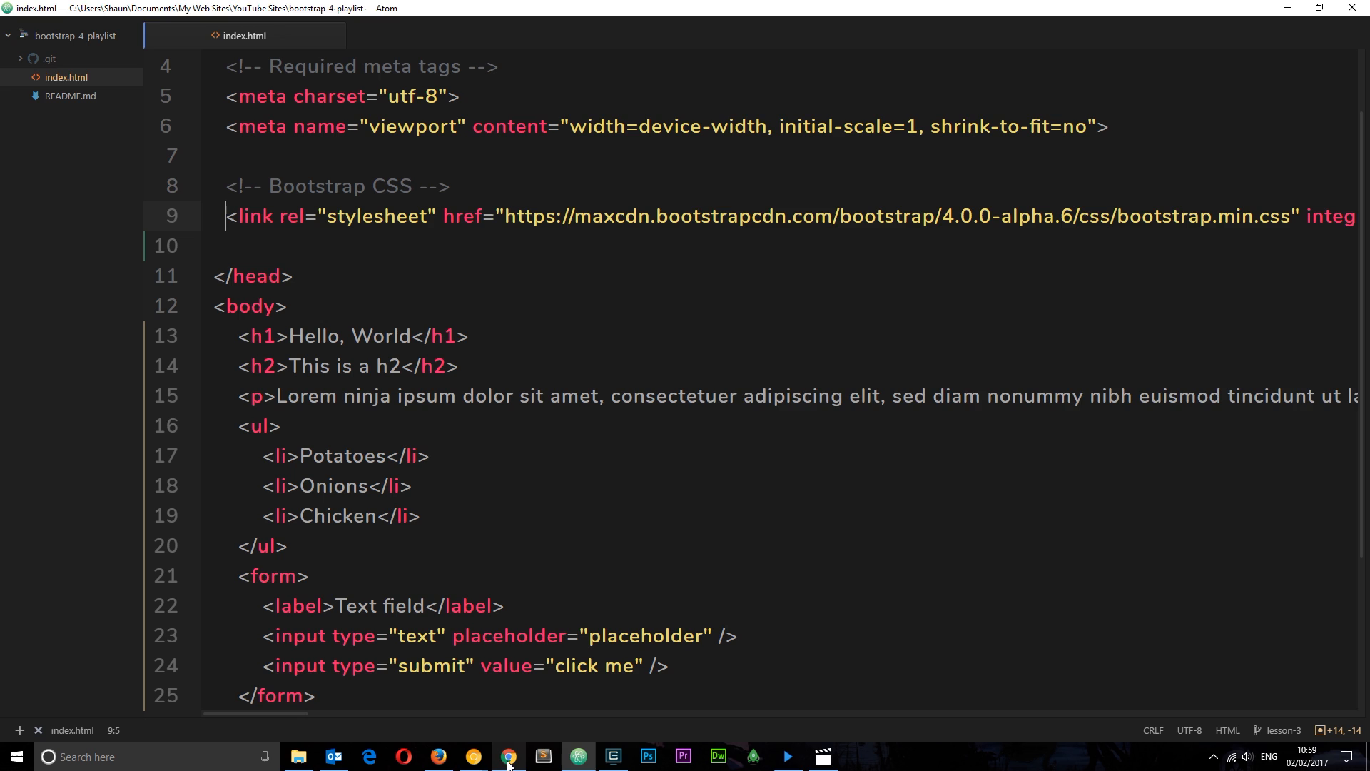
Step: Bring the Reboot-styled preview back up and highlight, then clear, the paragraph text
{"action": "left_click", "coordinate": [507, 756]}
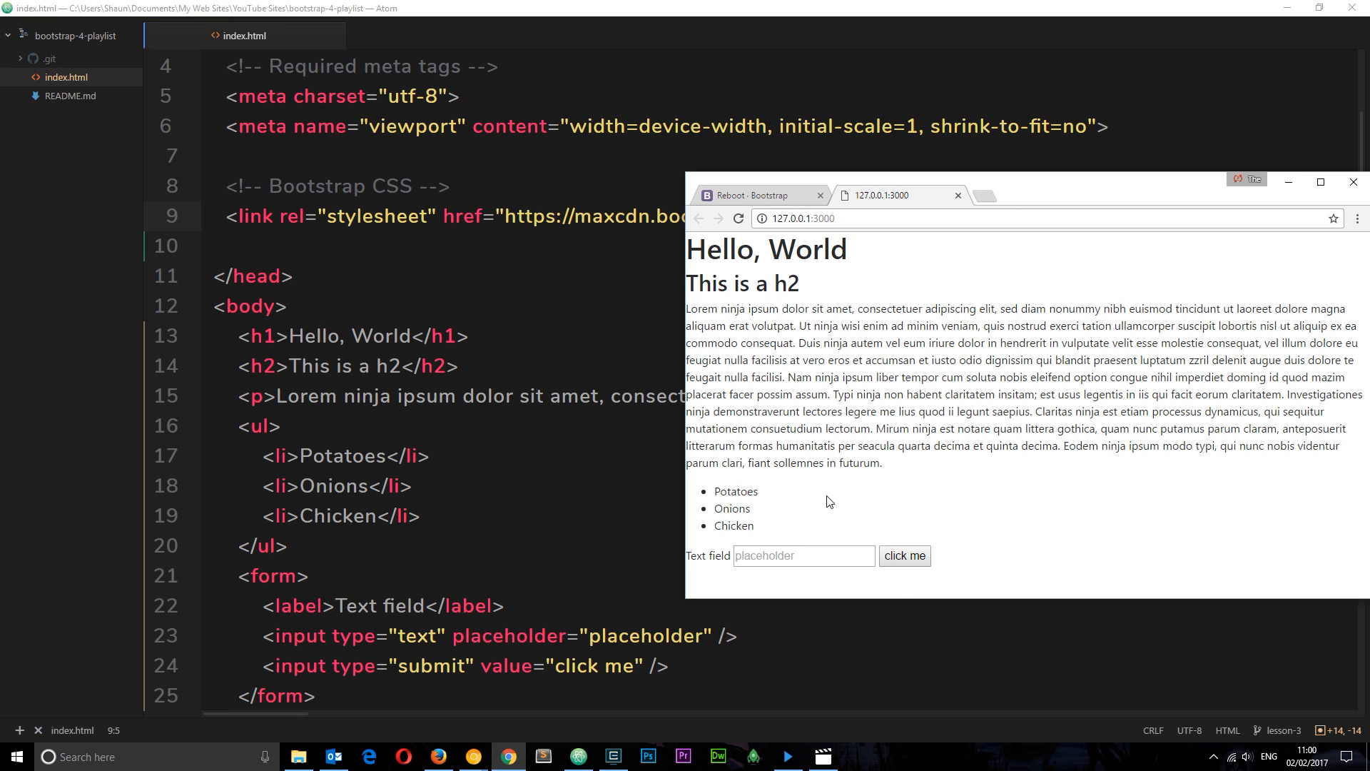
{"action": "left_click_drag", "start_coordinate": [690, 309], "coordinate": [882, 462]}
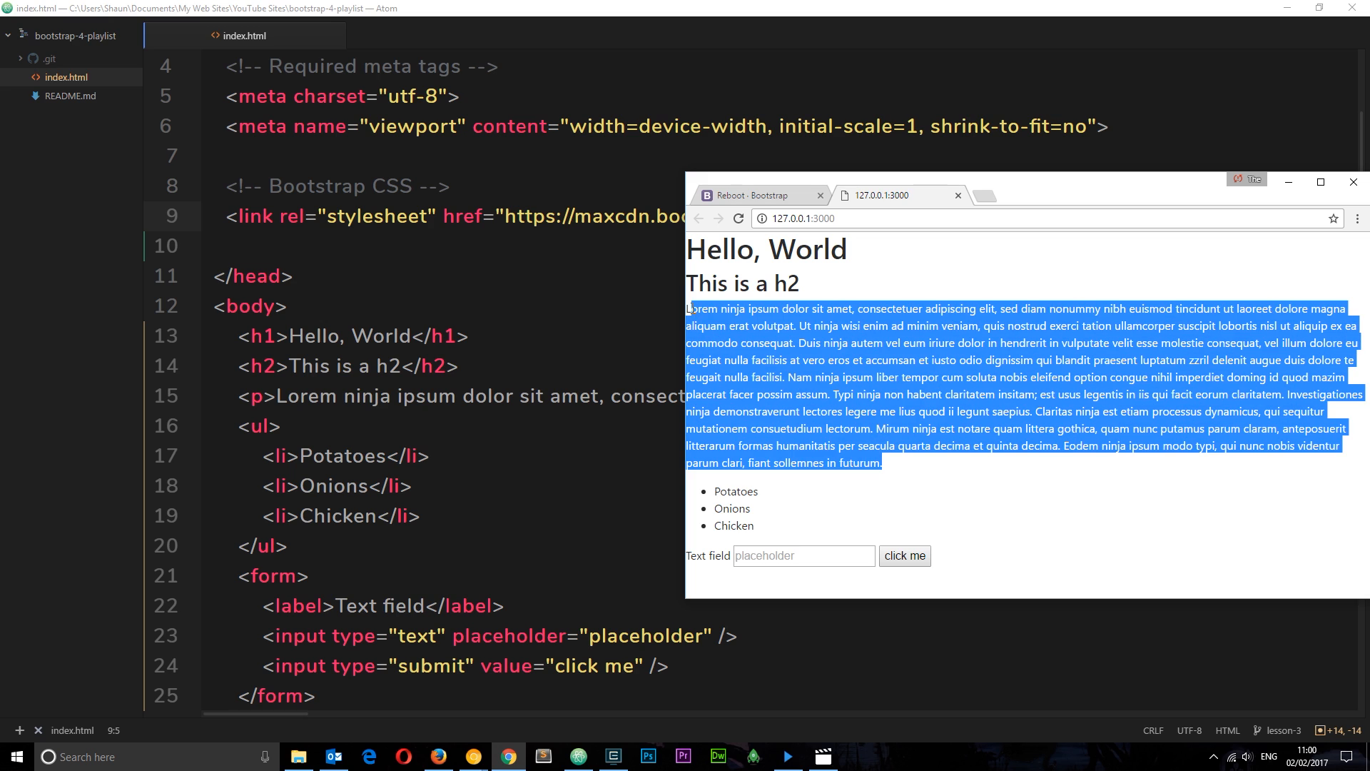
{"action": "left_click", "coordinate": [804, 555]}
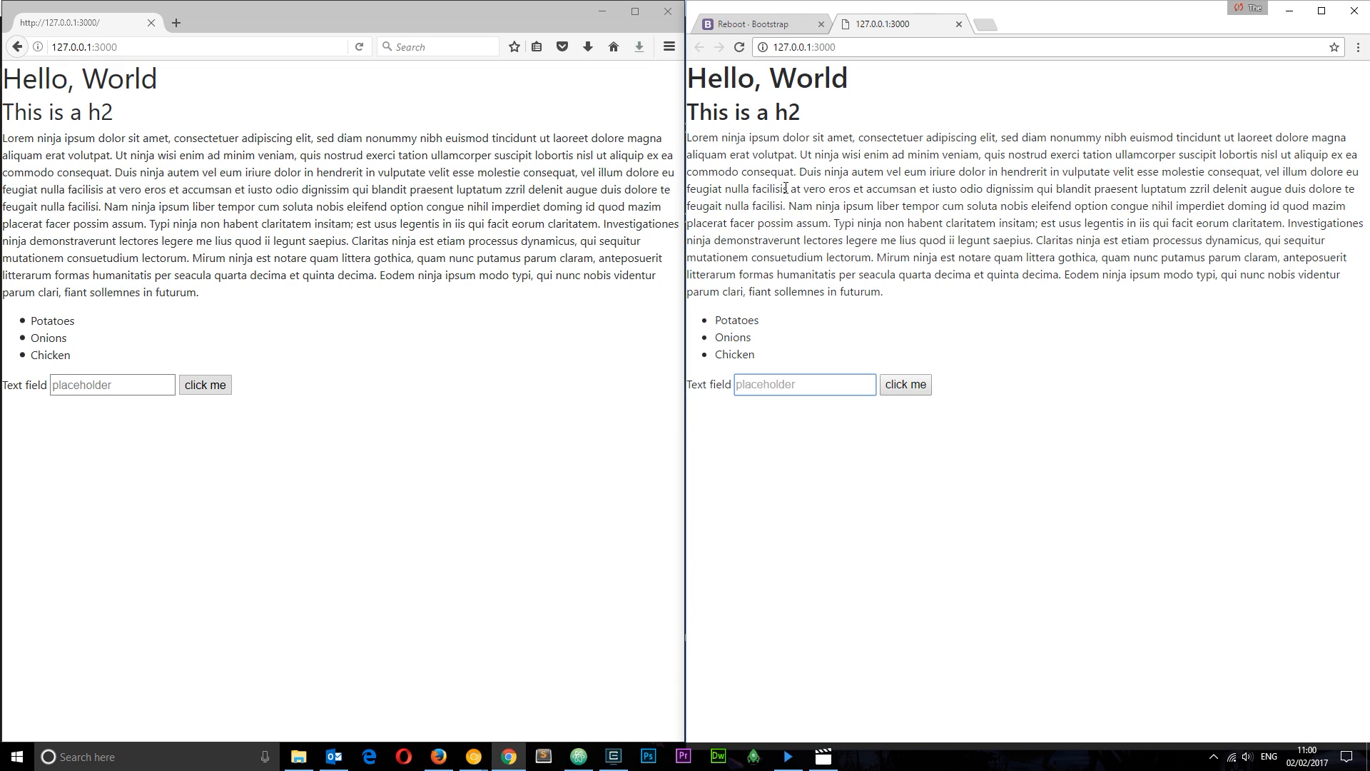
{"action": "mouse_move", "coordinate": [992, 261]}
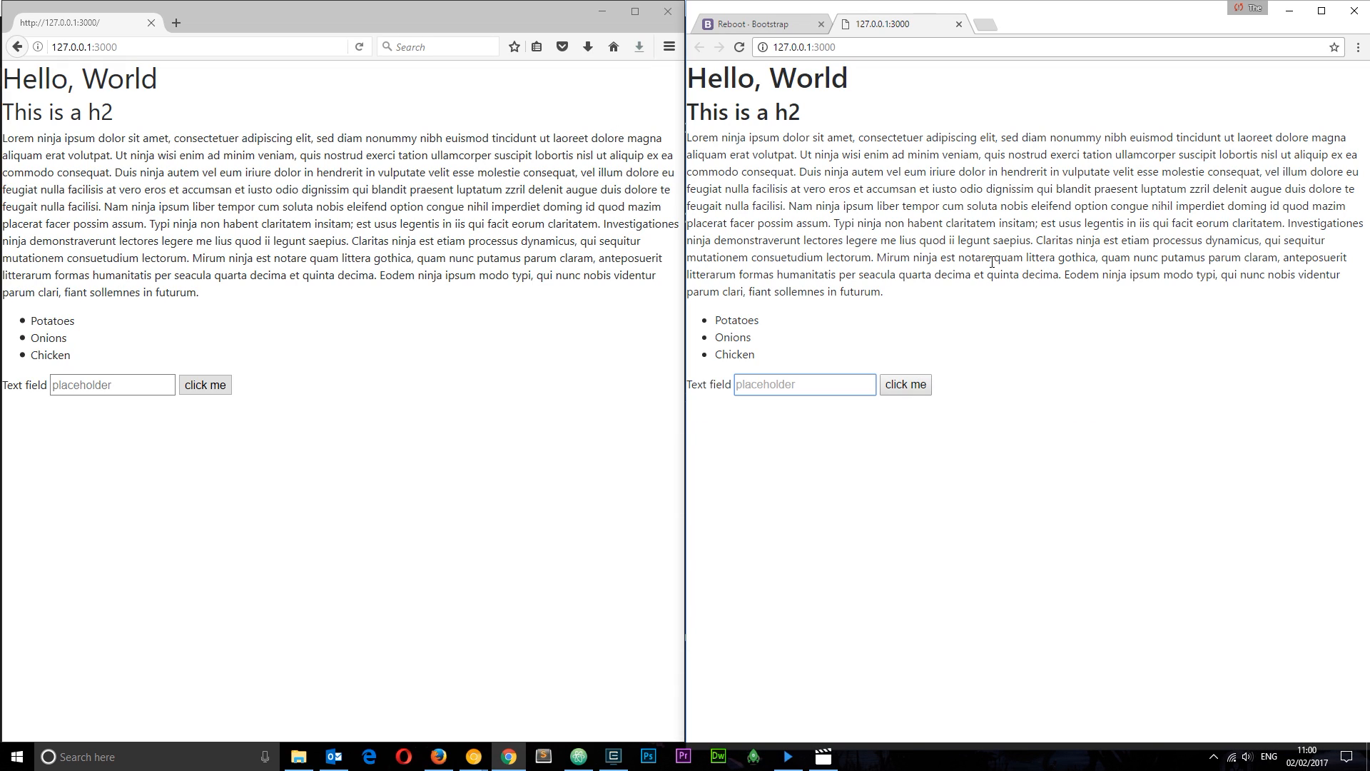